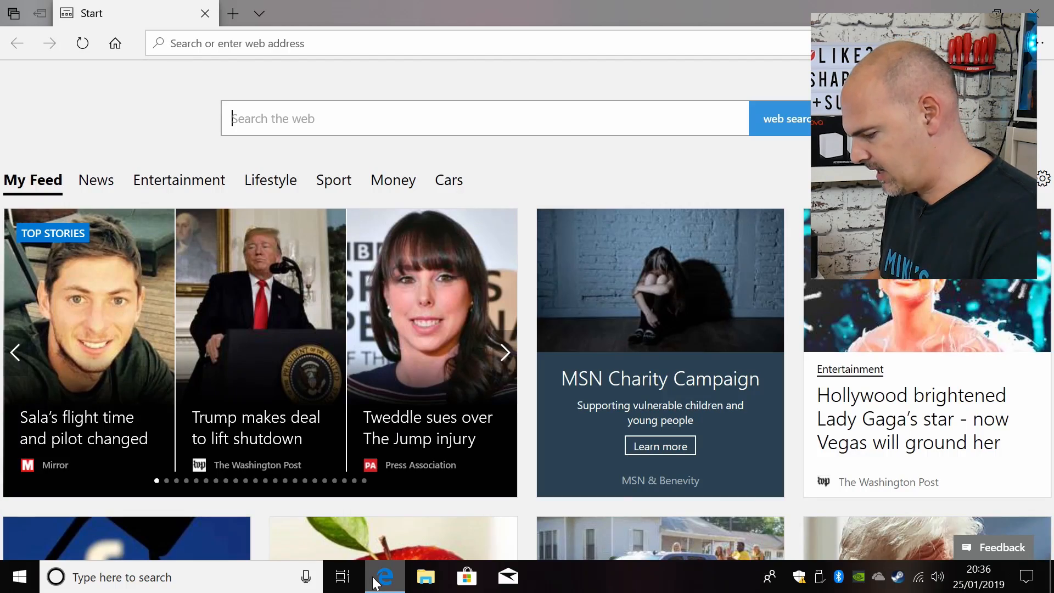
Search Bing for 'lazesoft' and open the Lazesoft official site result.
type("lazesoft")
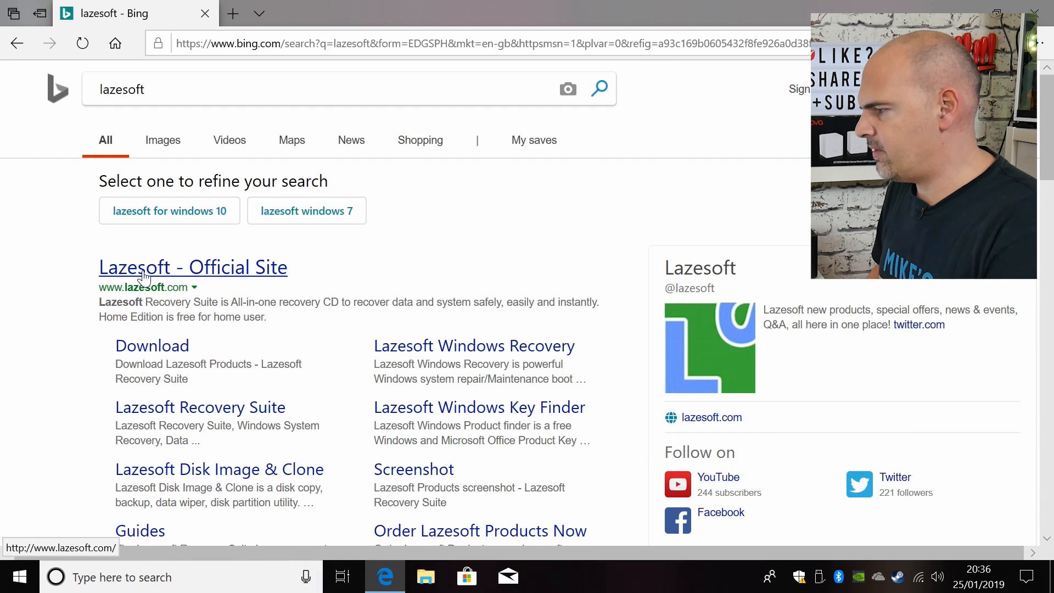
left_click(193, 266)
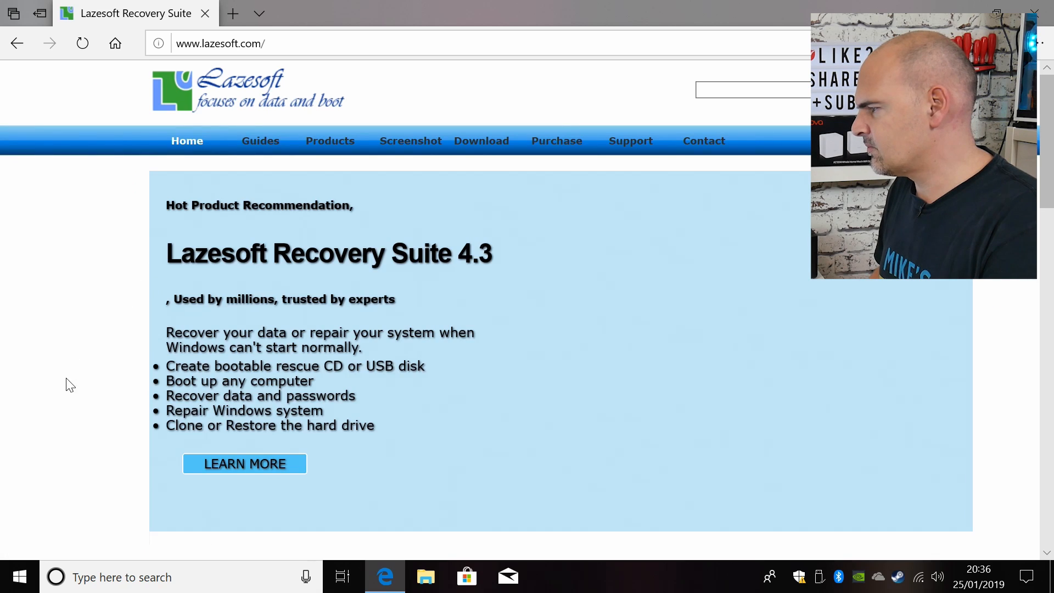
mouse_move(465, 254)
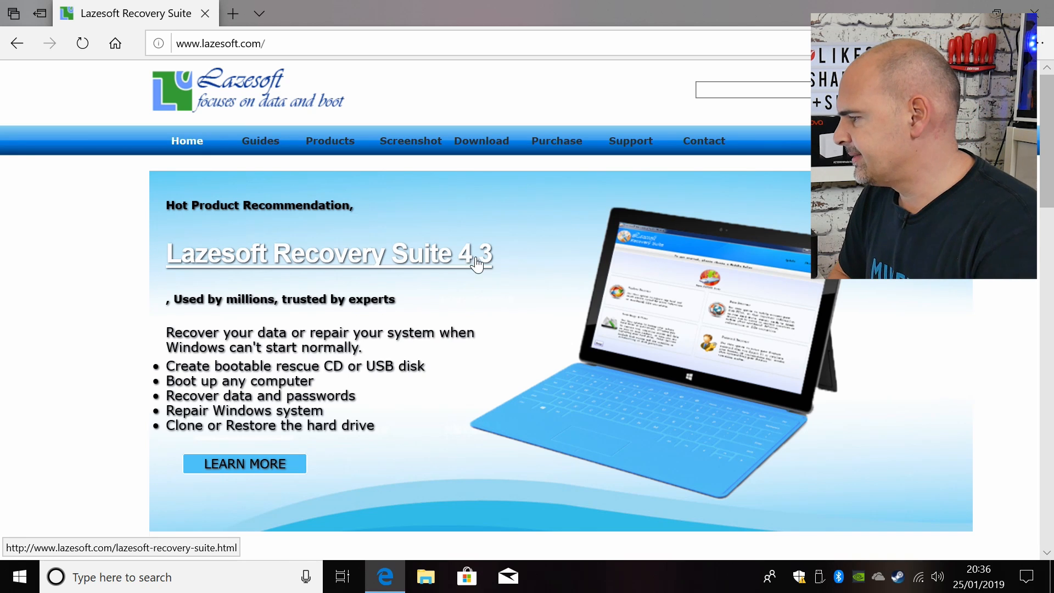
mouse_move(481, 141)
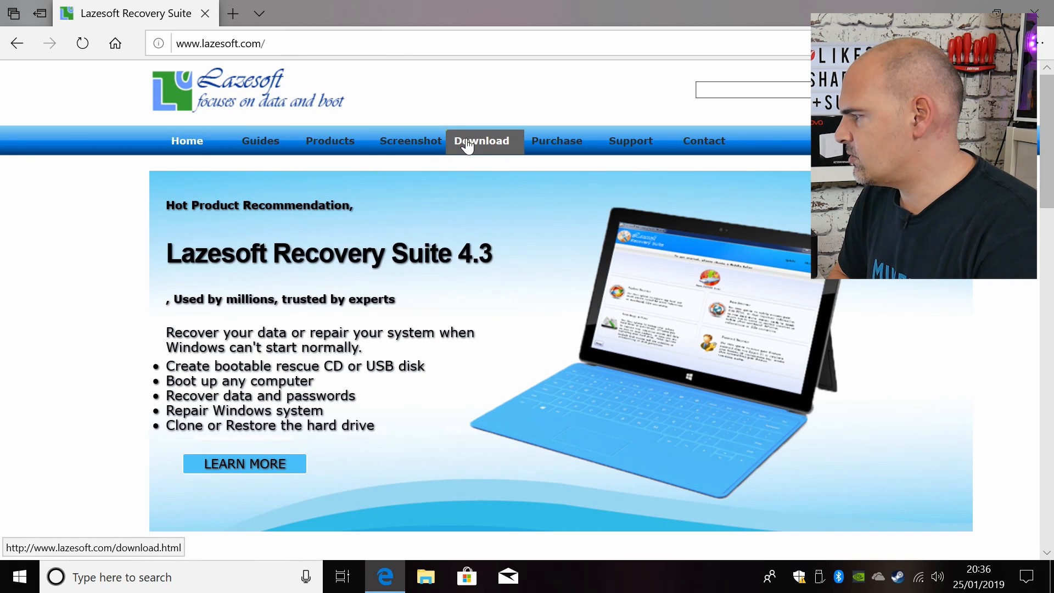
Go to the site's Download page and follow the Home Edition download link to CNET.
left_click(481, 142)
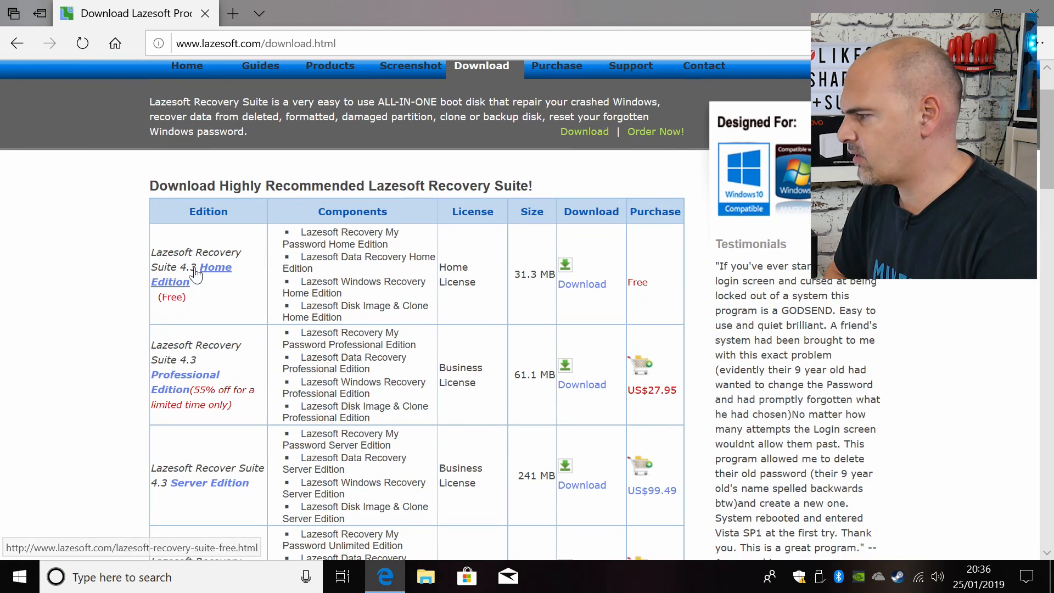
mouse_move(219, 279)
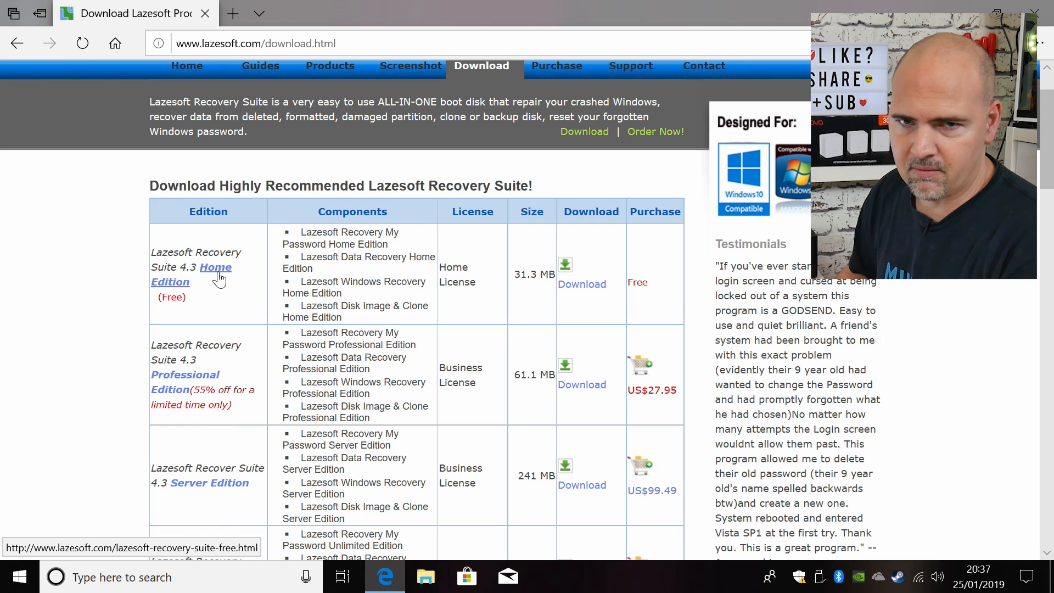
mouse_move(406, 221)
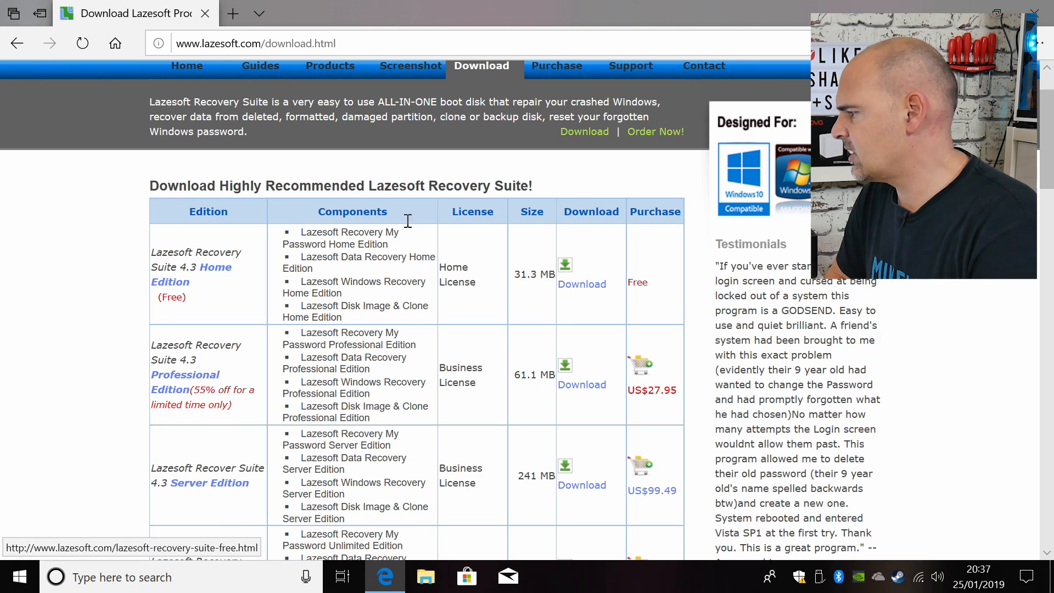
mouse_move(582, 284)
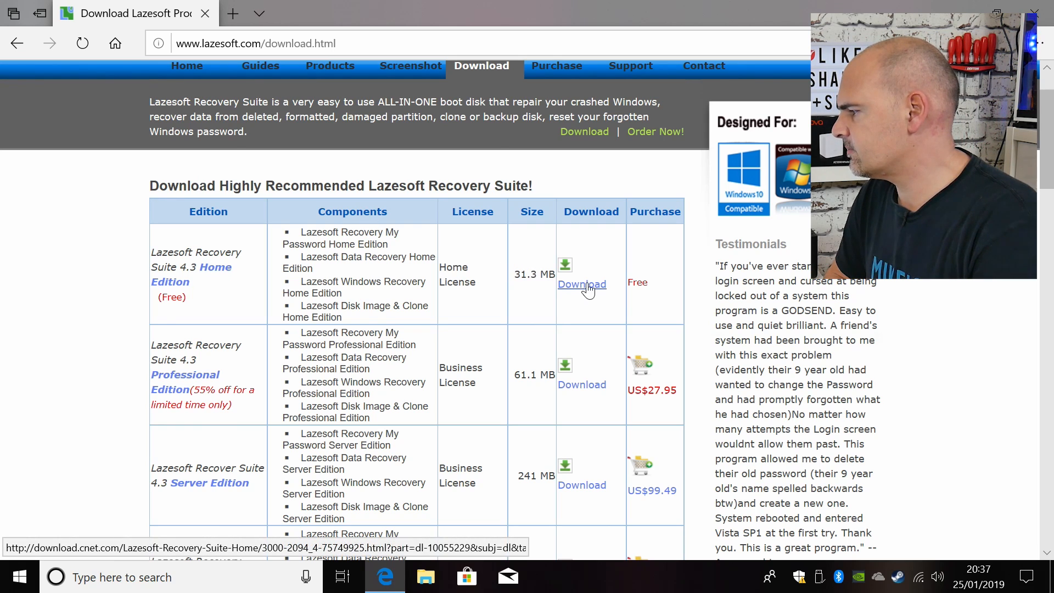
left_click(582, 283)
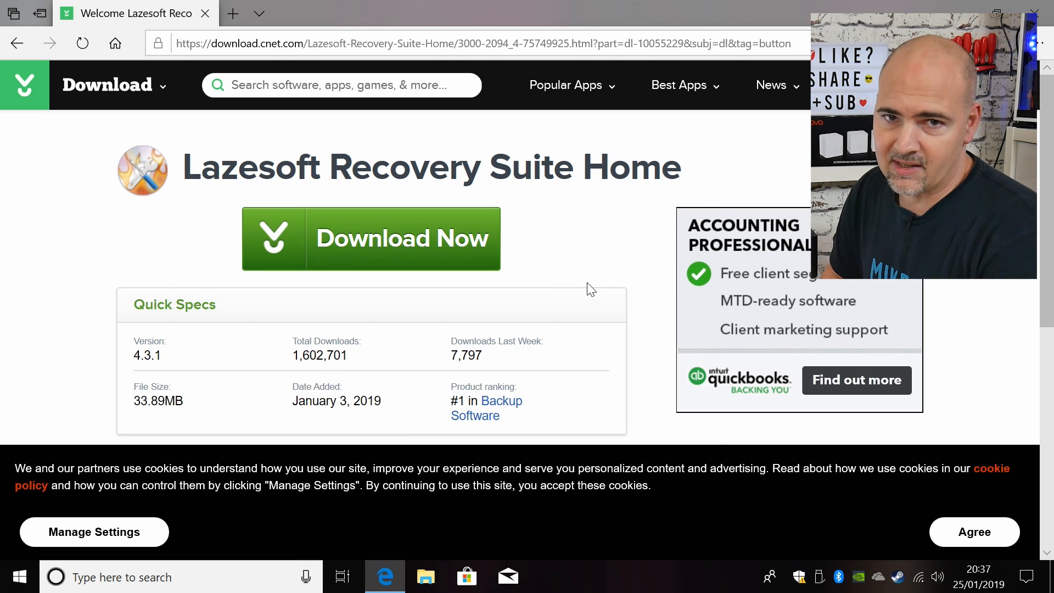
mouse_move(462, 272)
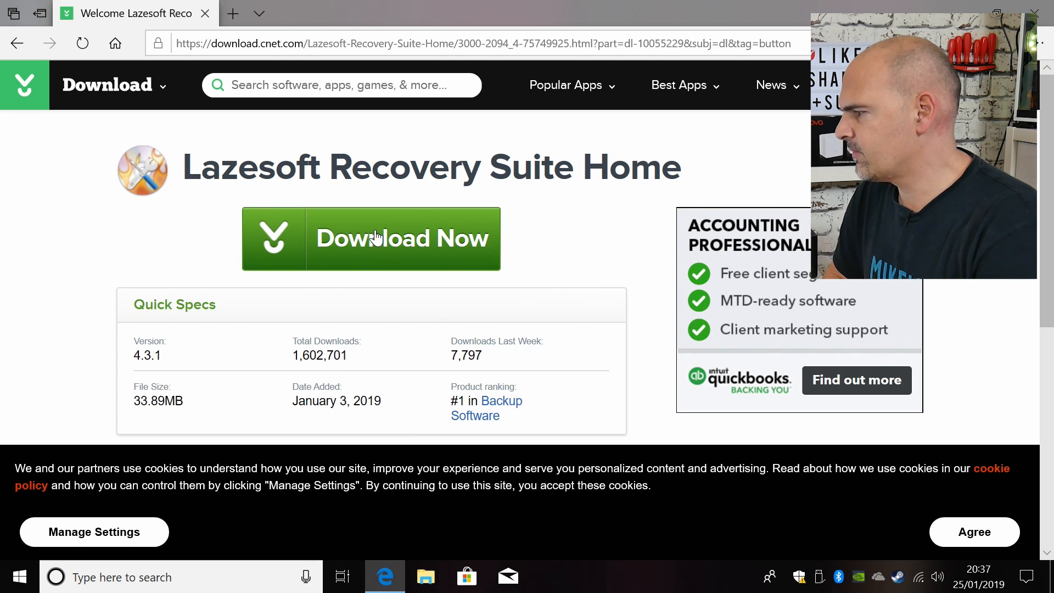
Download lsrshsetup.exe via Download Now, using Save as to store it on the Desktop.
left_click(370, 238)
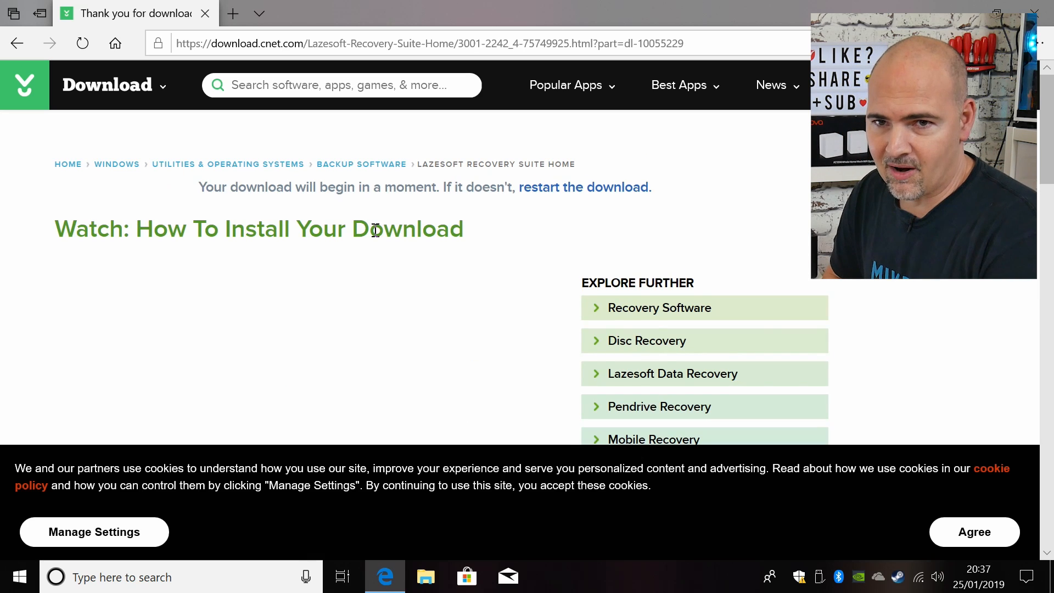
scroll("down", 3)
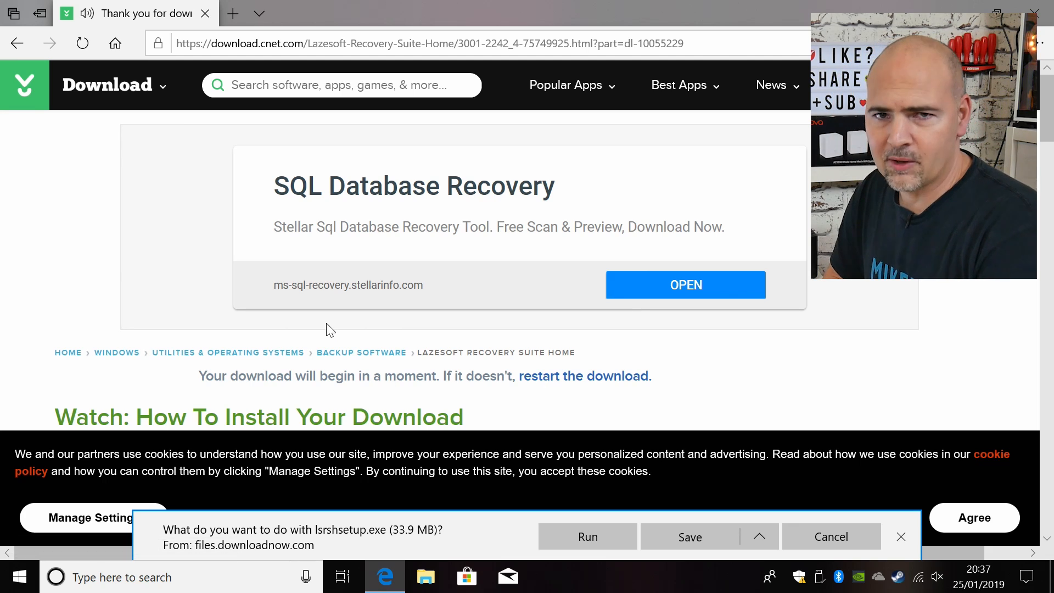
mouse_move(197, 544)
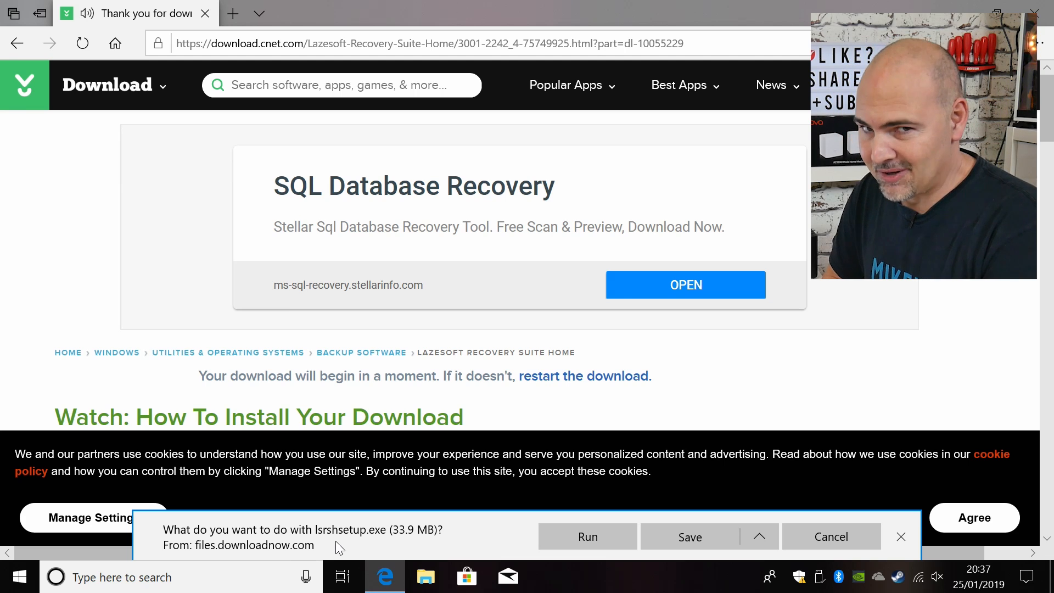
mouse_move(760, 537)
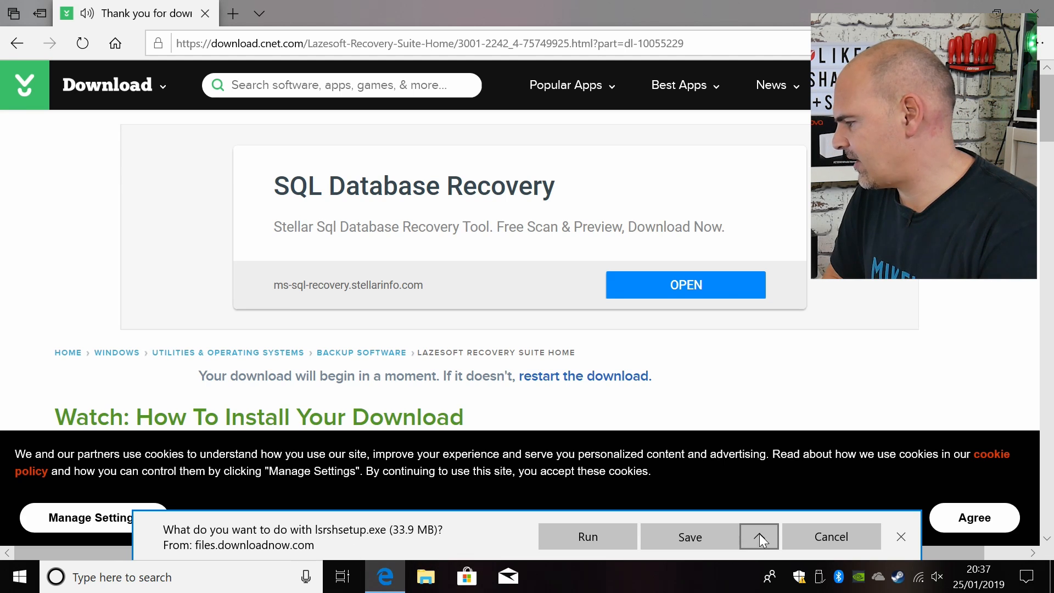
left_click(759, 537)
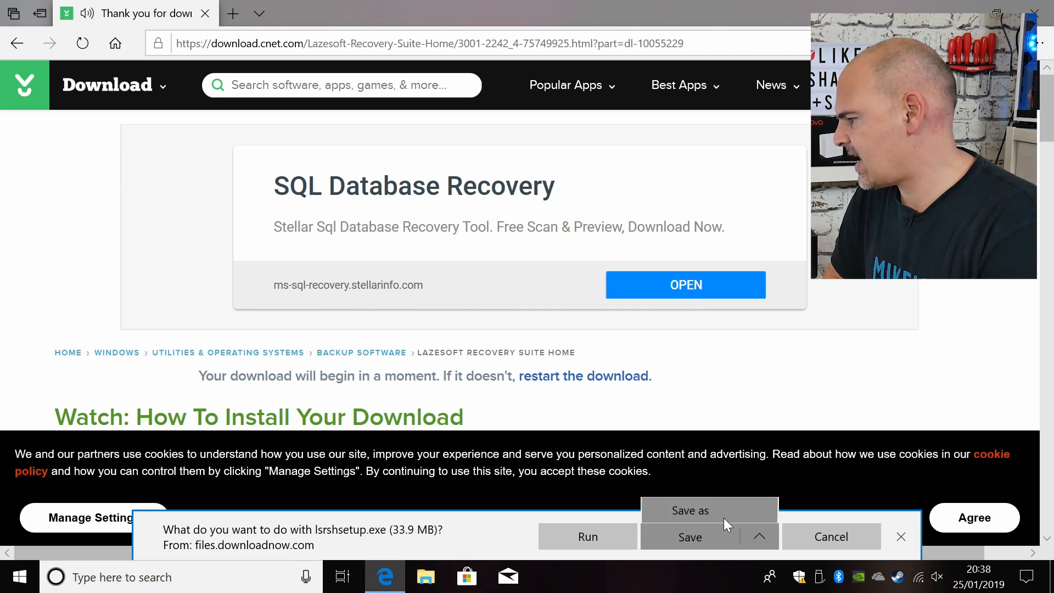
left_click(690, 511)
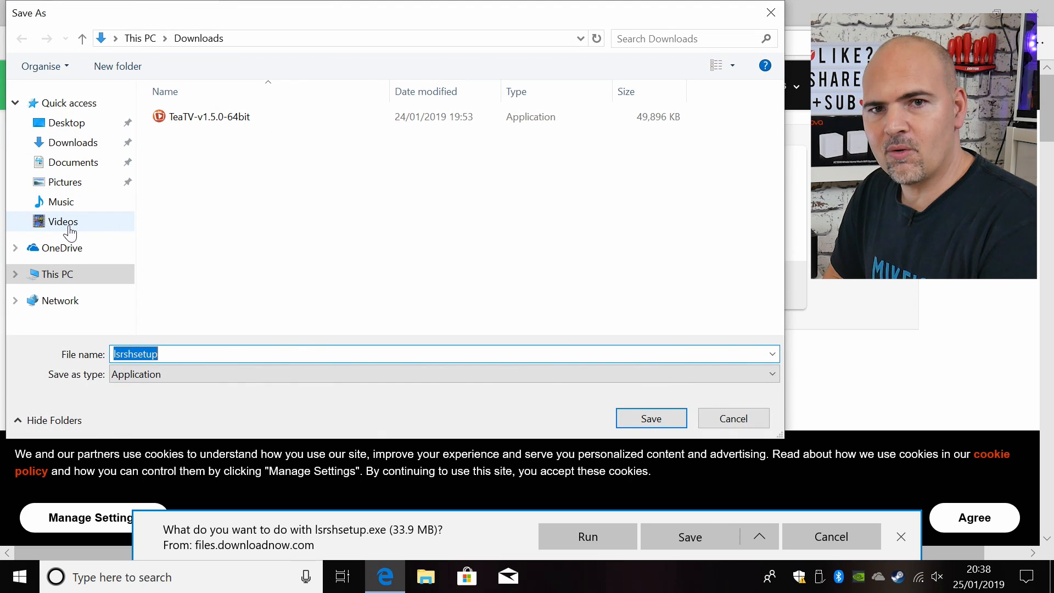
mouse_move(65, 182)
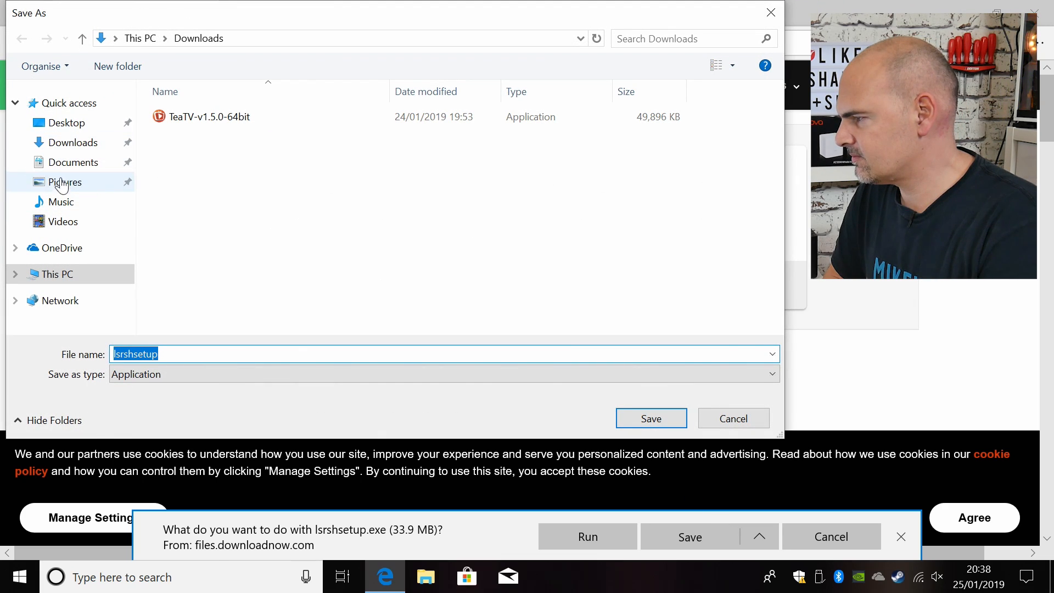
left_click(67, 122)
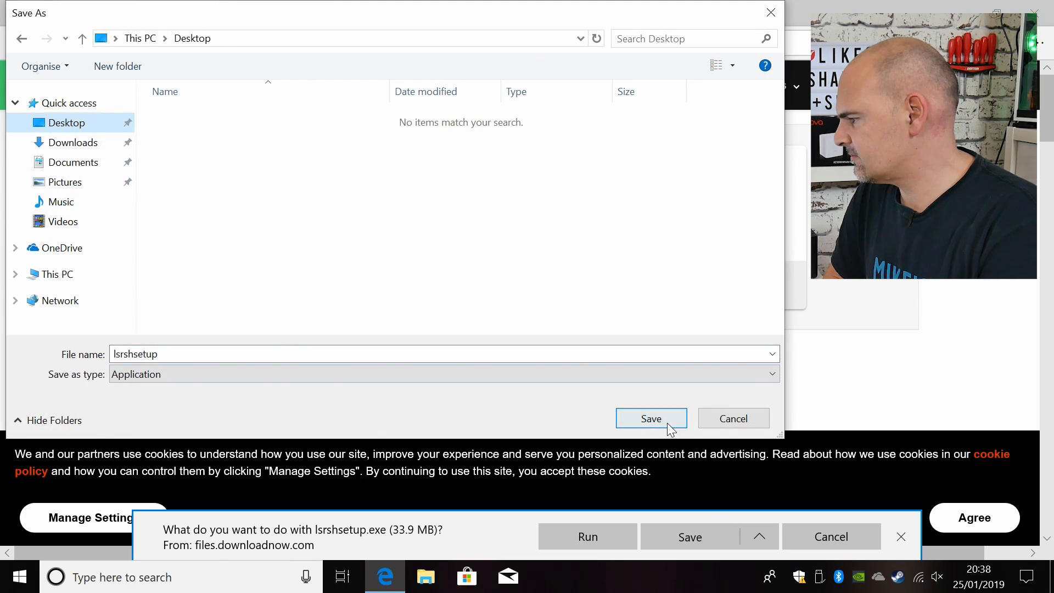
left_click(649, 419)
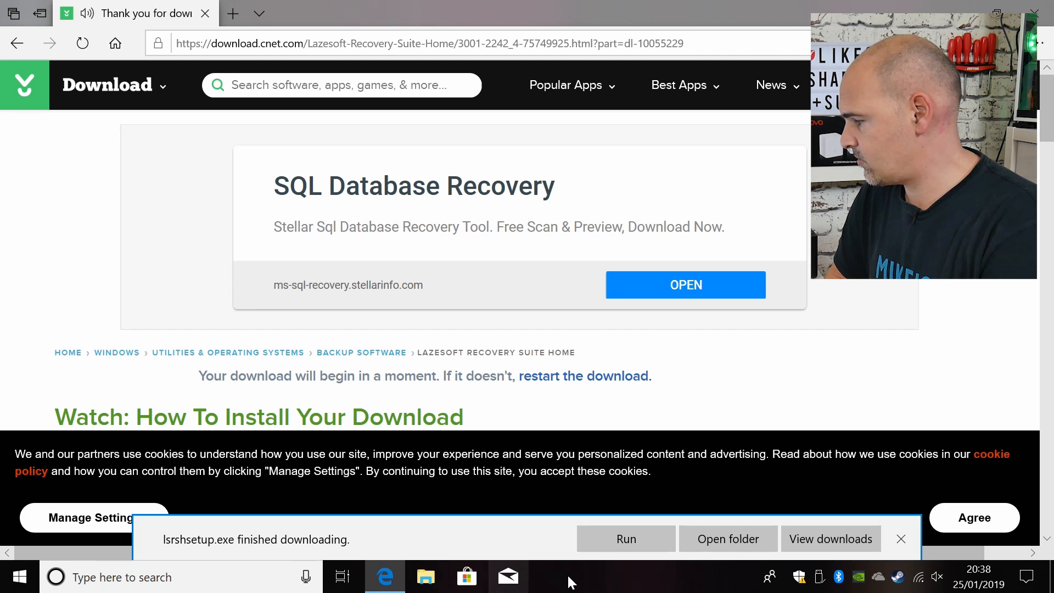
Run the downloaded lsrshsetup installer from the Desktop in File Explorer.
left_click(727, 538)
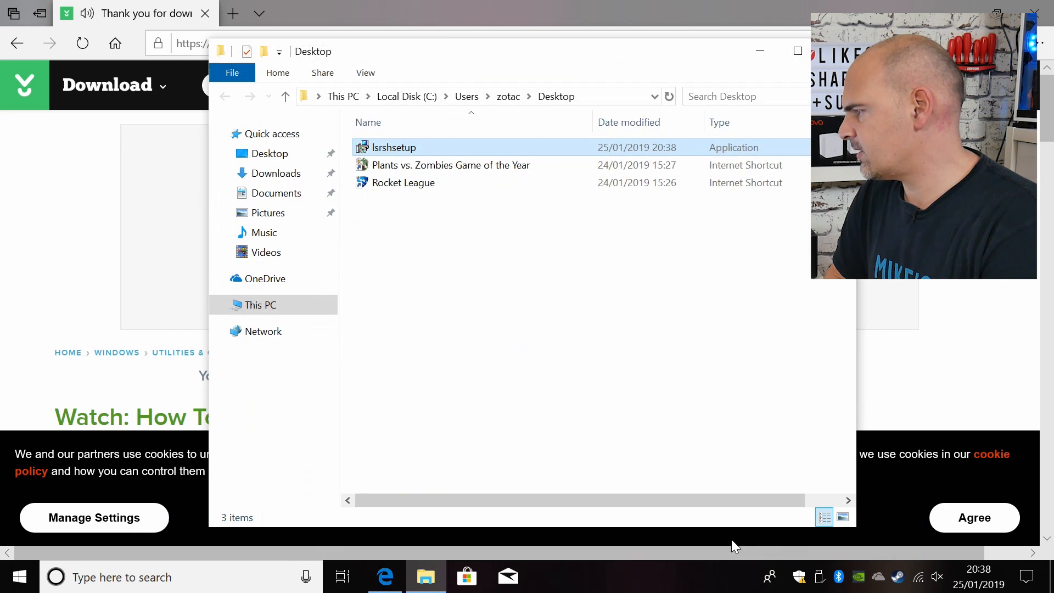
left_click(393, 147)
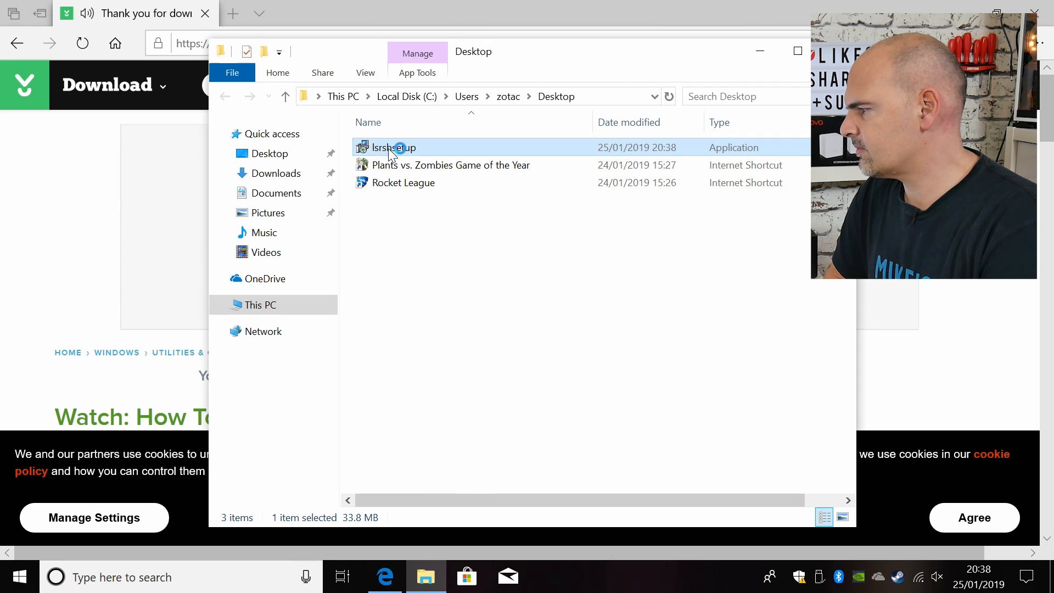
double_click(394, 147)
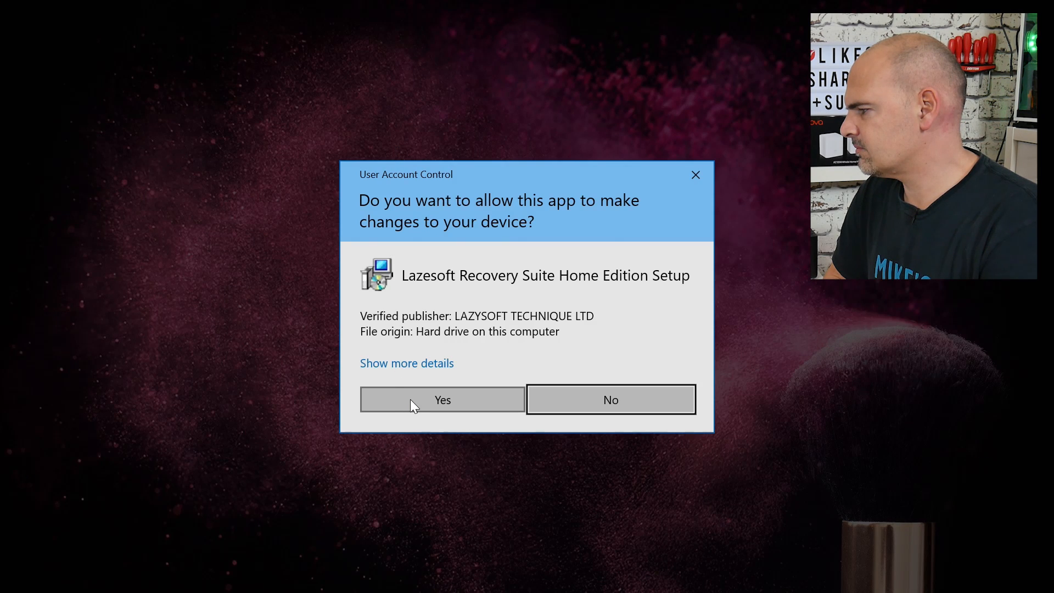
Allow the UAC prompt, accept the licence agreement and continue to the destination folder step.
left_click(441, 400)
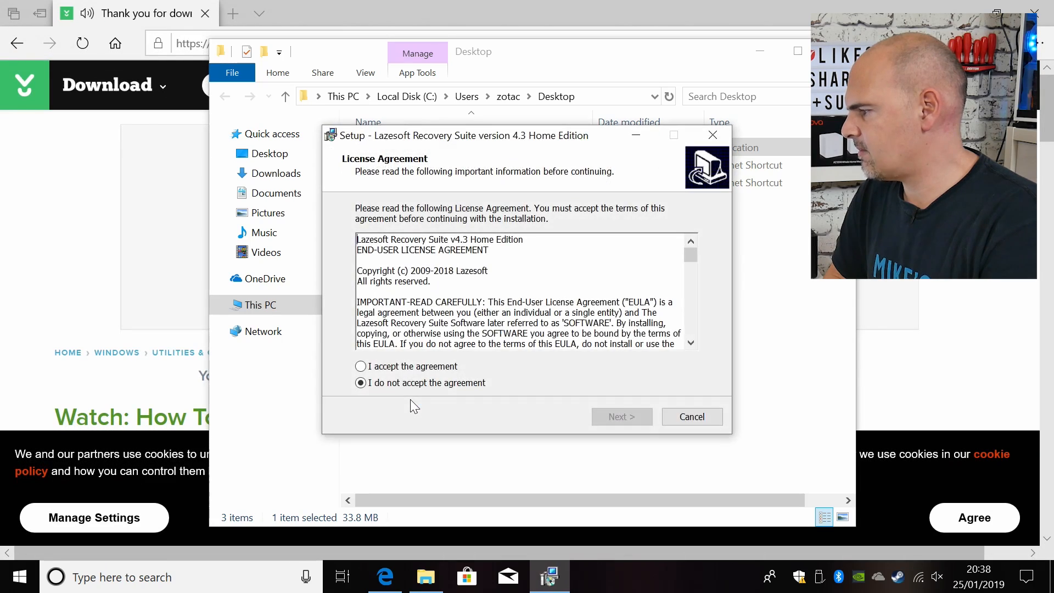
left_click(360, 366)
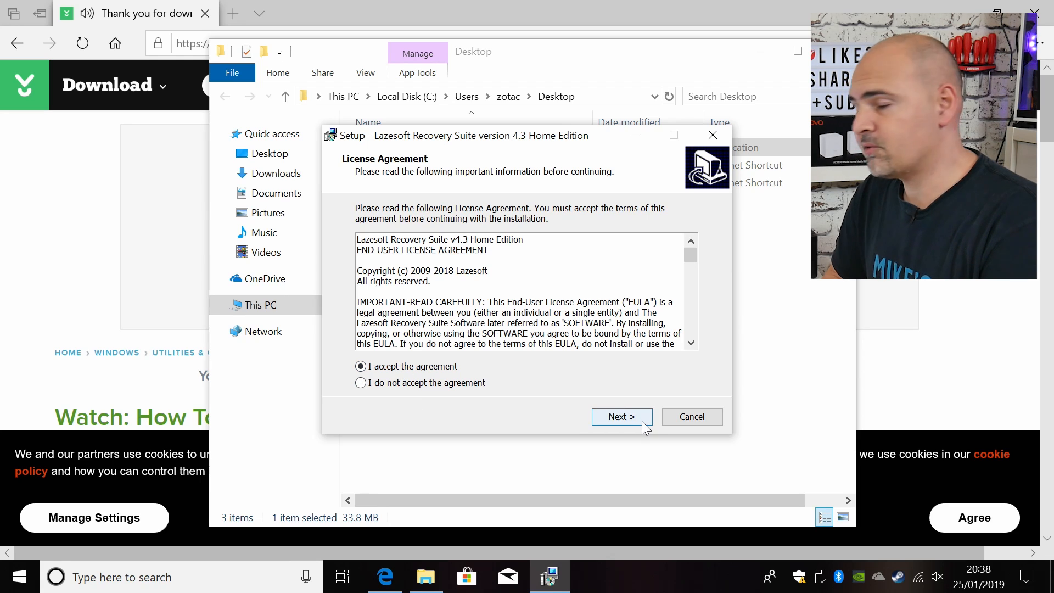
left_click(621, 416)
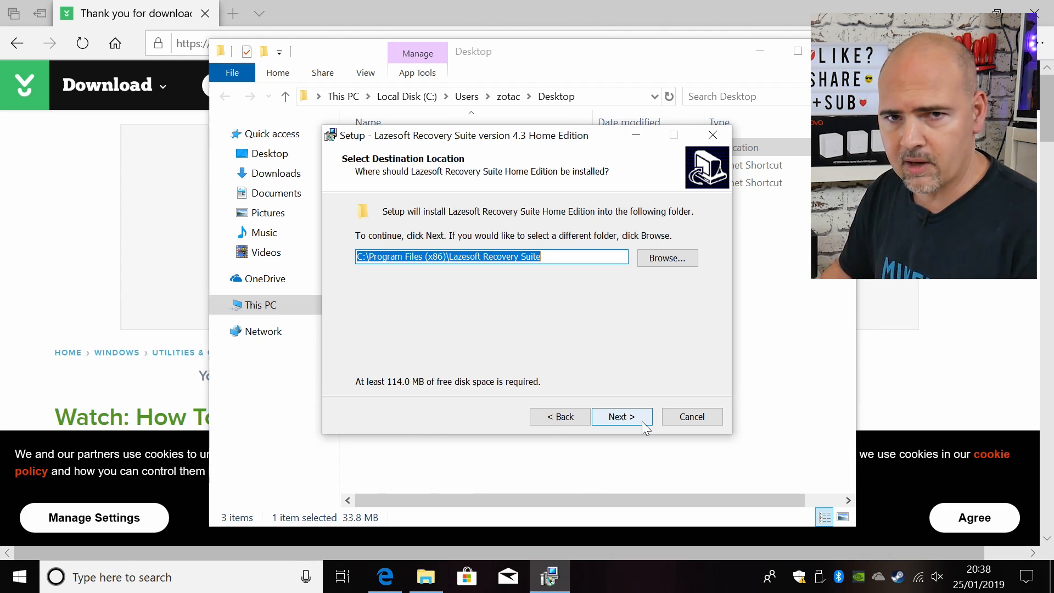
mouse_move(601, 422)
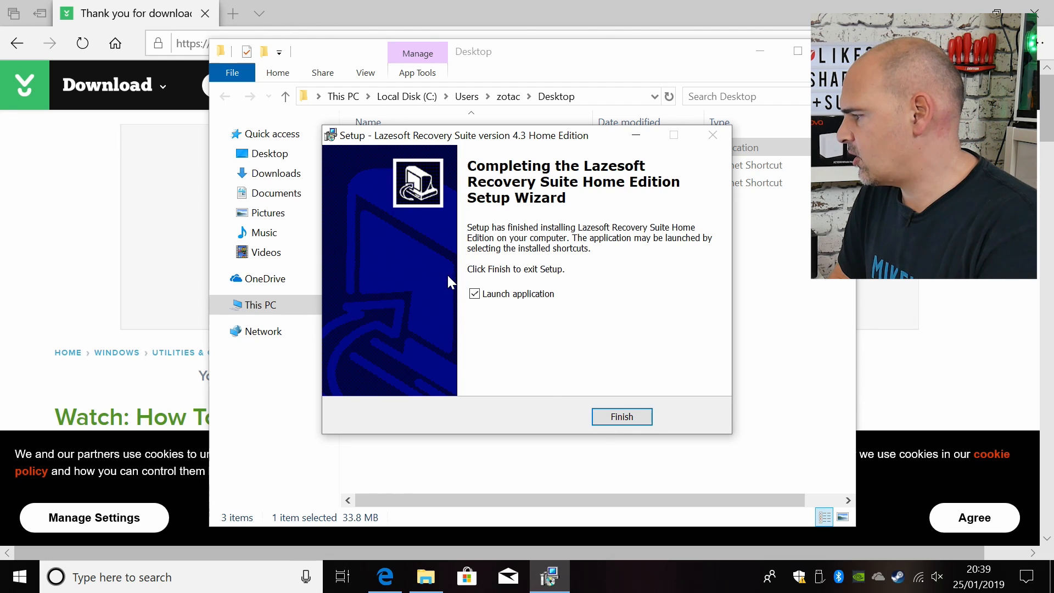
mouse_move(580, 402)
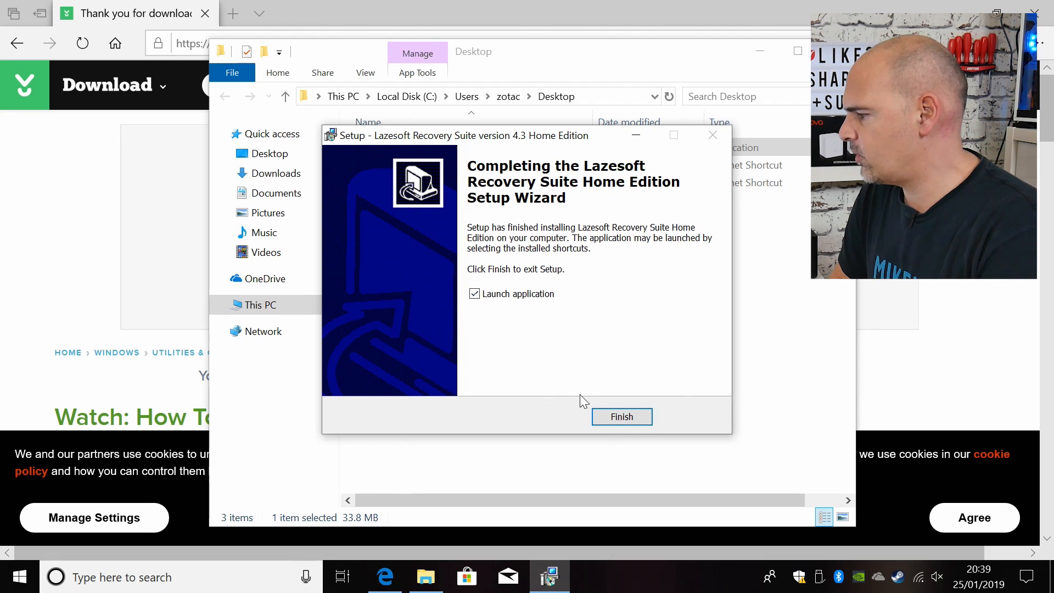
Finish setup so Lazesoft Recovery Suite Home opens with its module chooser.
left_click(620, 417)
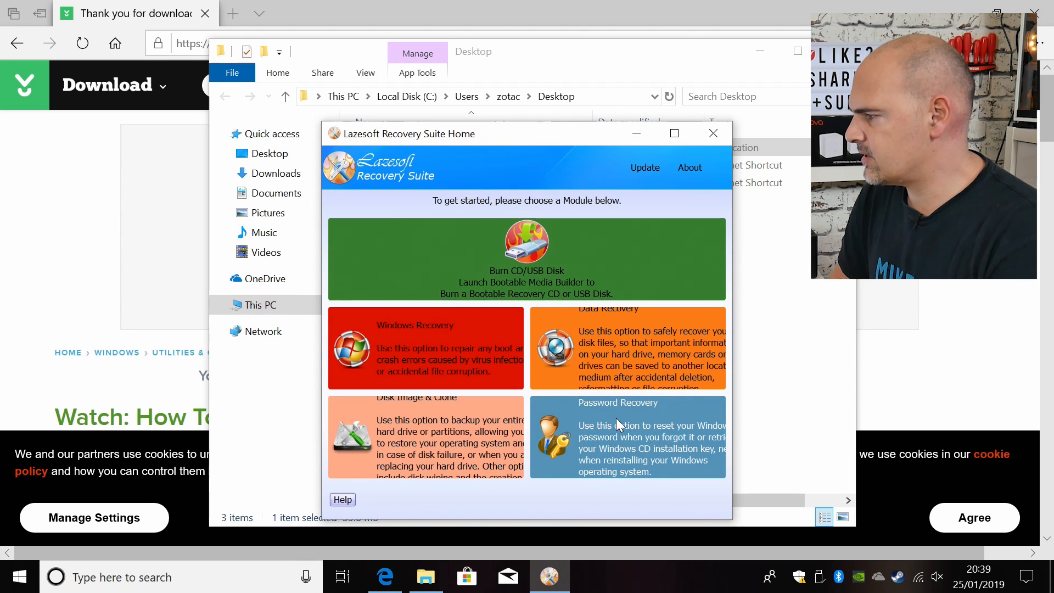
mouse_move(488, 329)
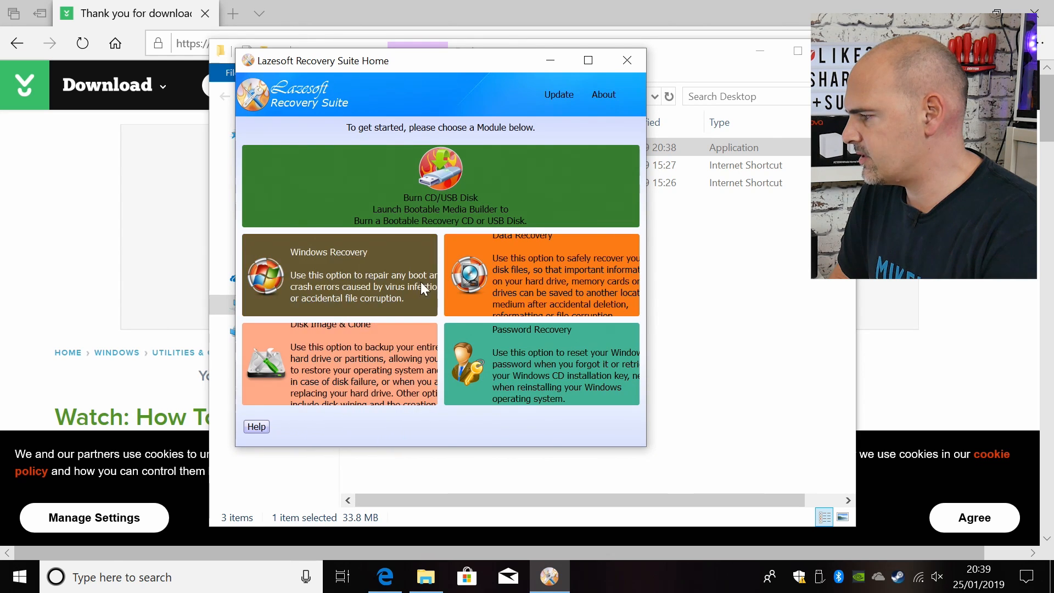
mouse_move(387, 352)
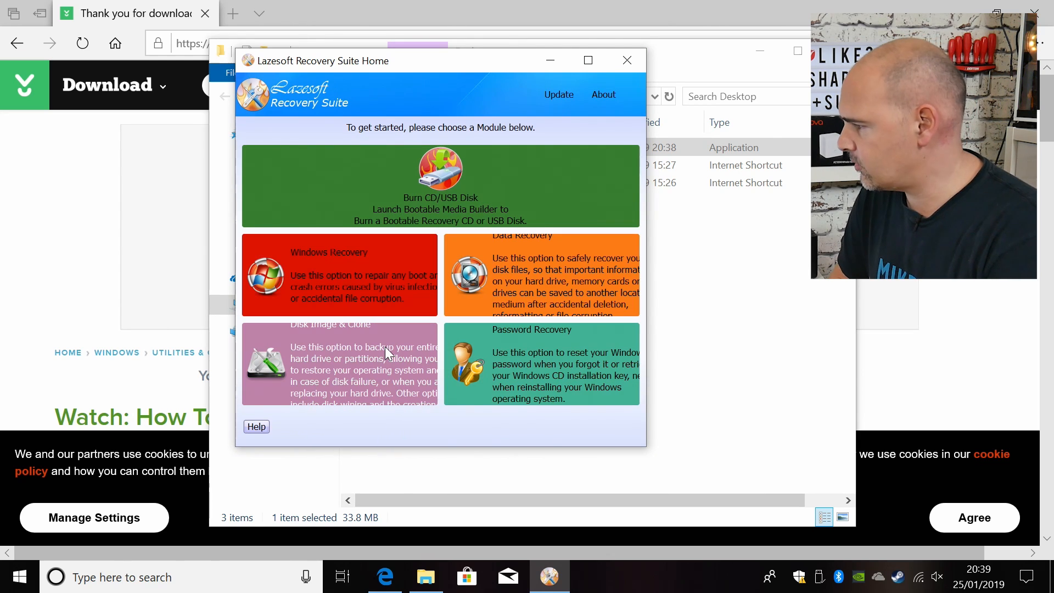
mouse_move(431, 357)
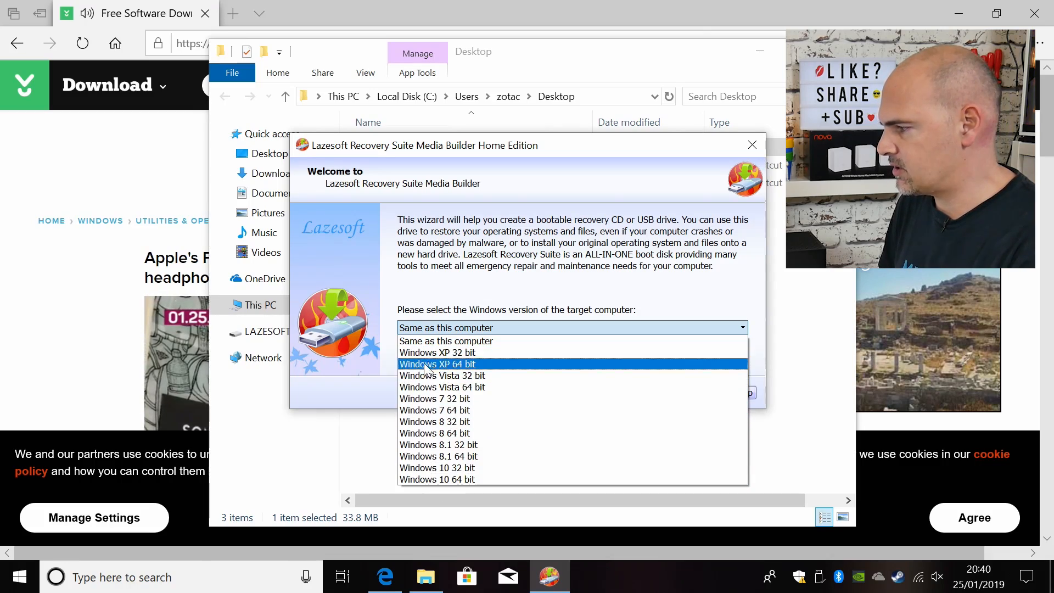
mouse_move(437, 352)
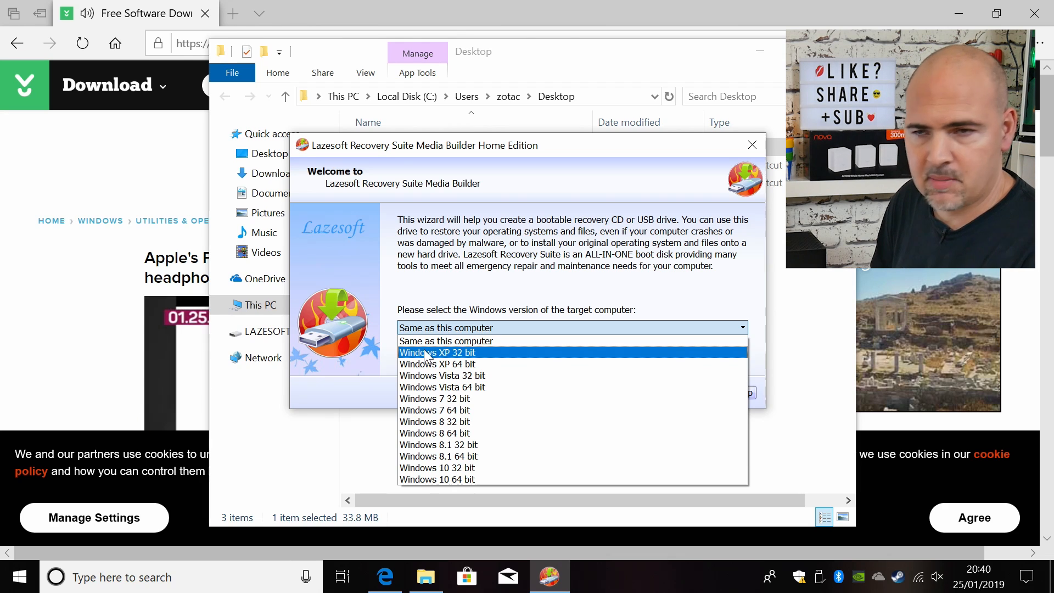
mouse_move(437, 468)
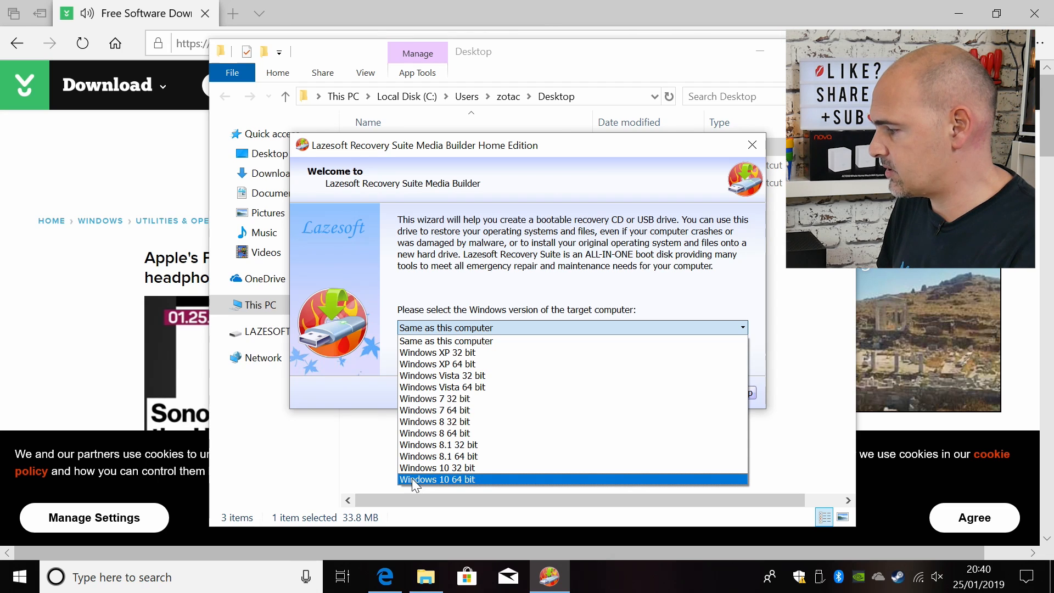
Choose Windows 10 64 bit as the target computer's Windows version in Media Builder.
left_click(436, 479)
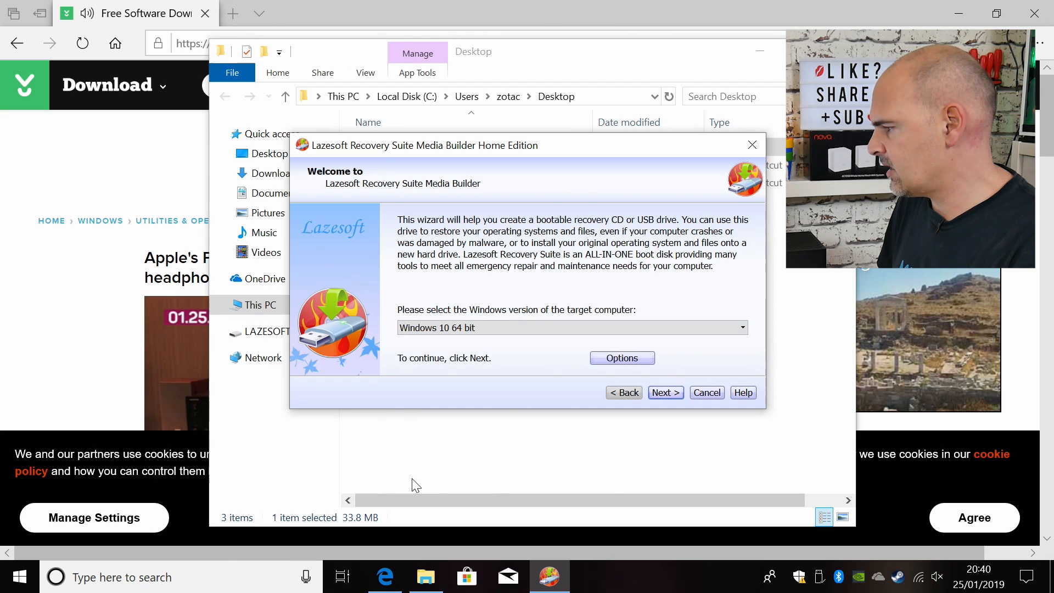
left_click(621, 358)
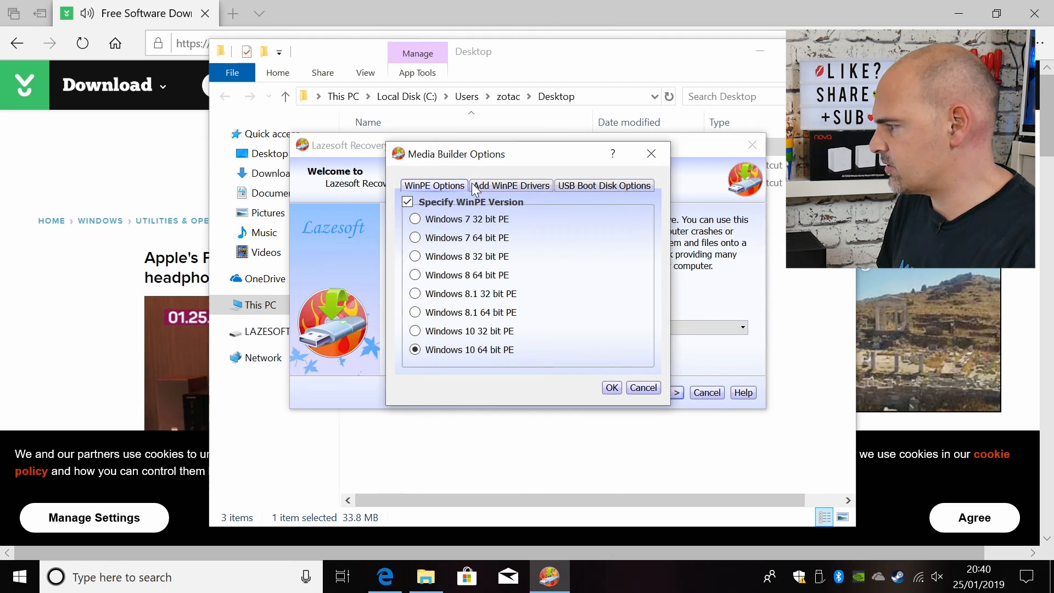
left_click(603, 185)
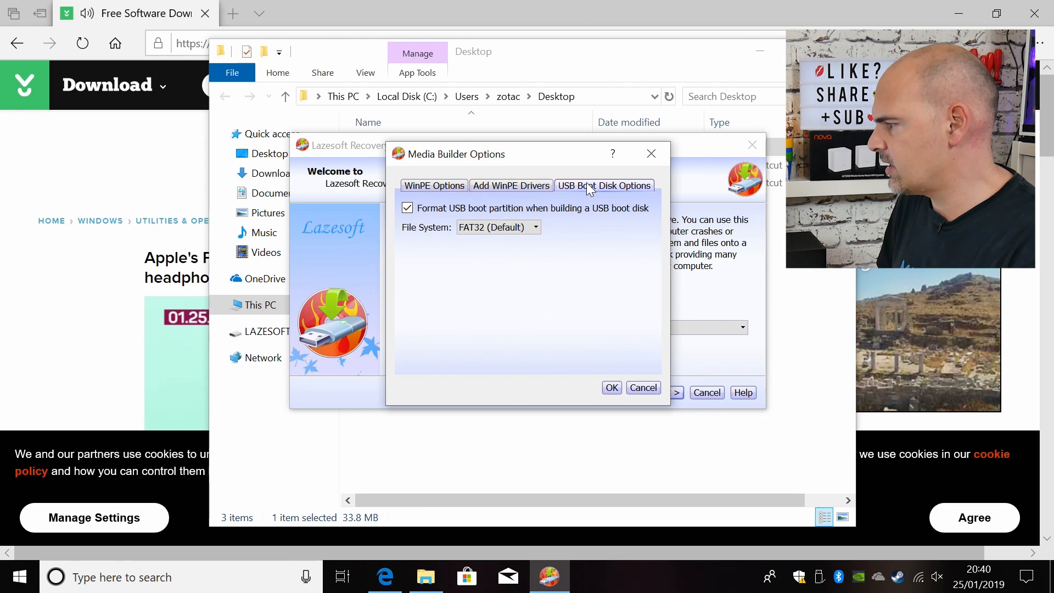
mouse_move(548, 230)
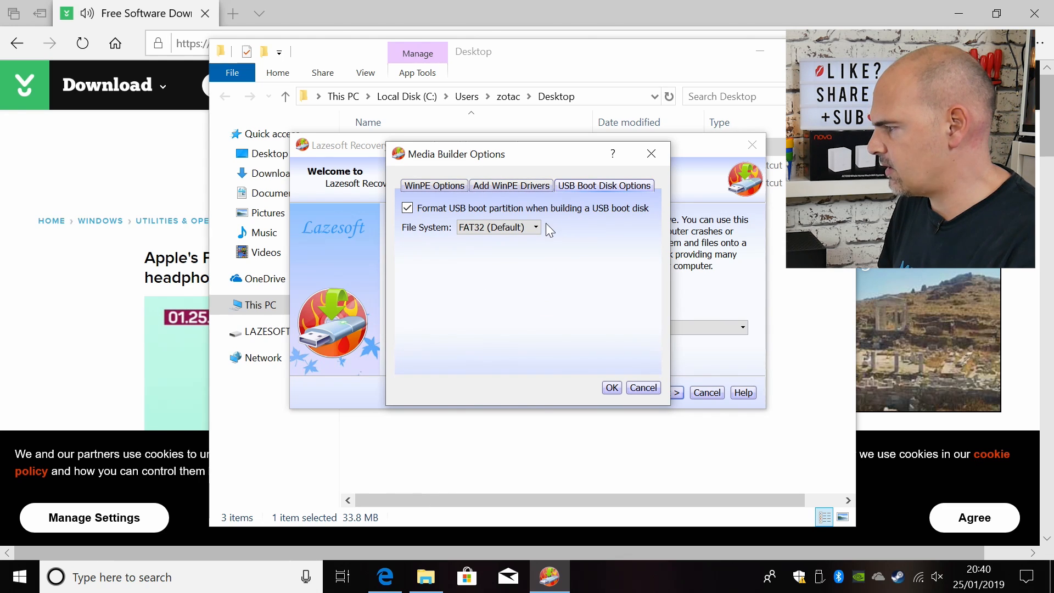
left_click(535, 228)
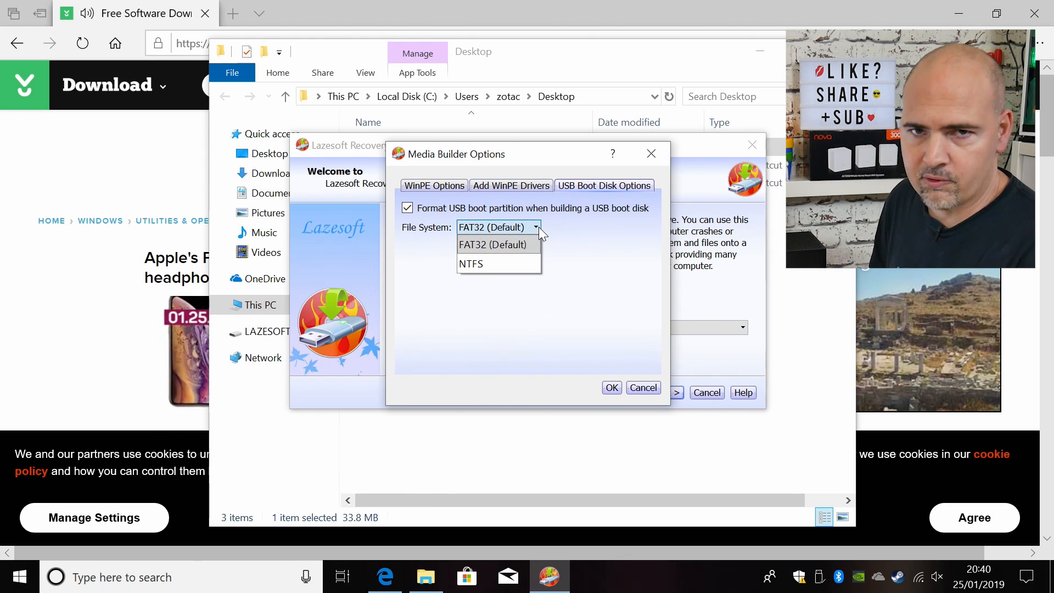
mouse_move(504, 245)
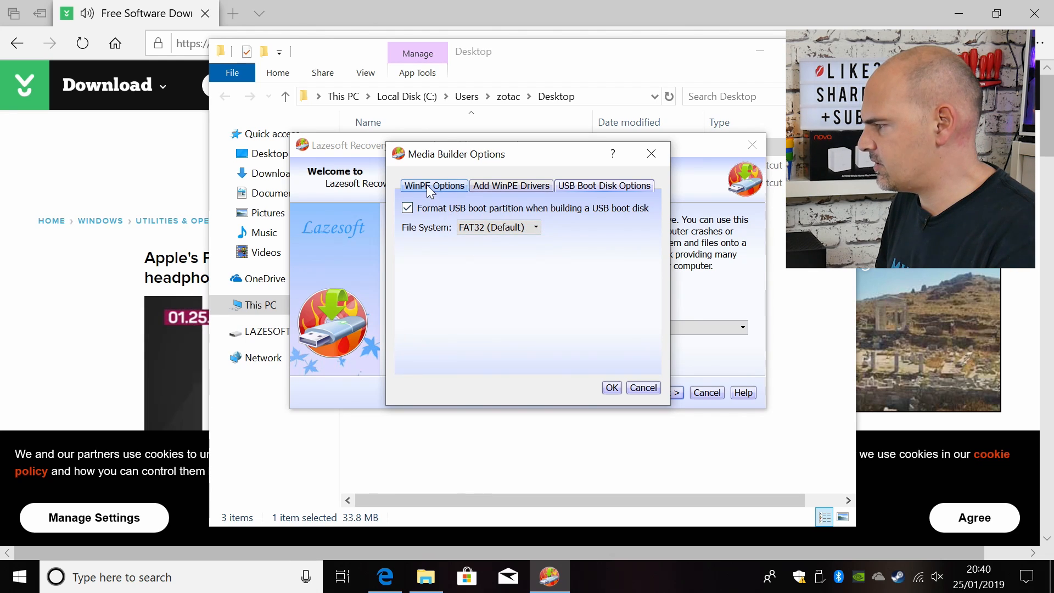
left_click(434, 186)
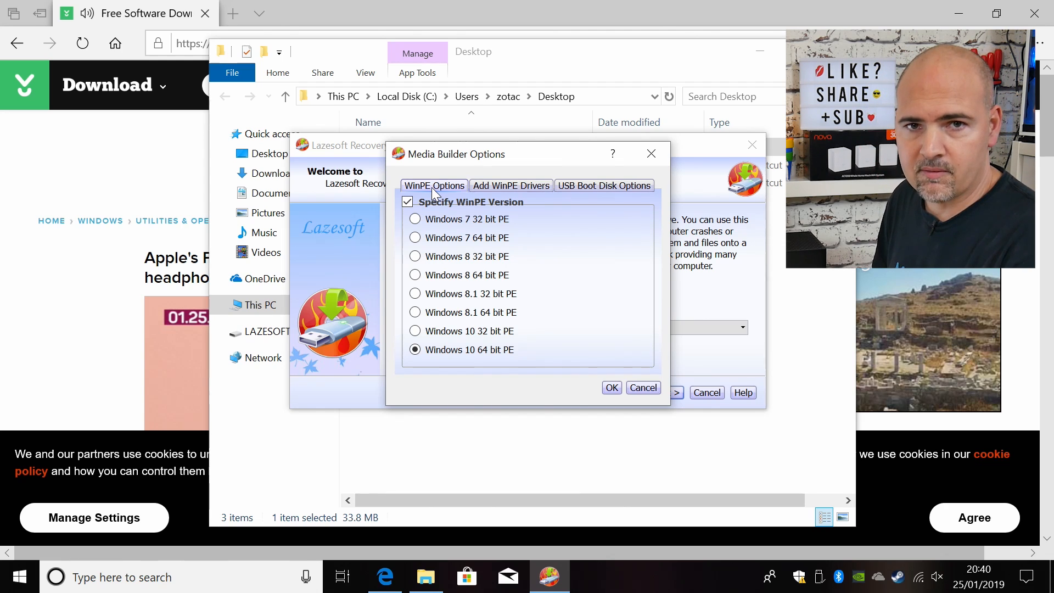
mouse_move(562, 348)
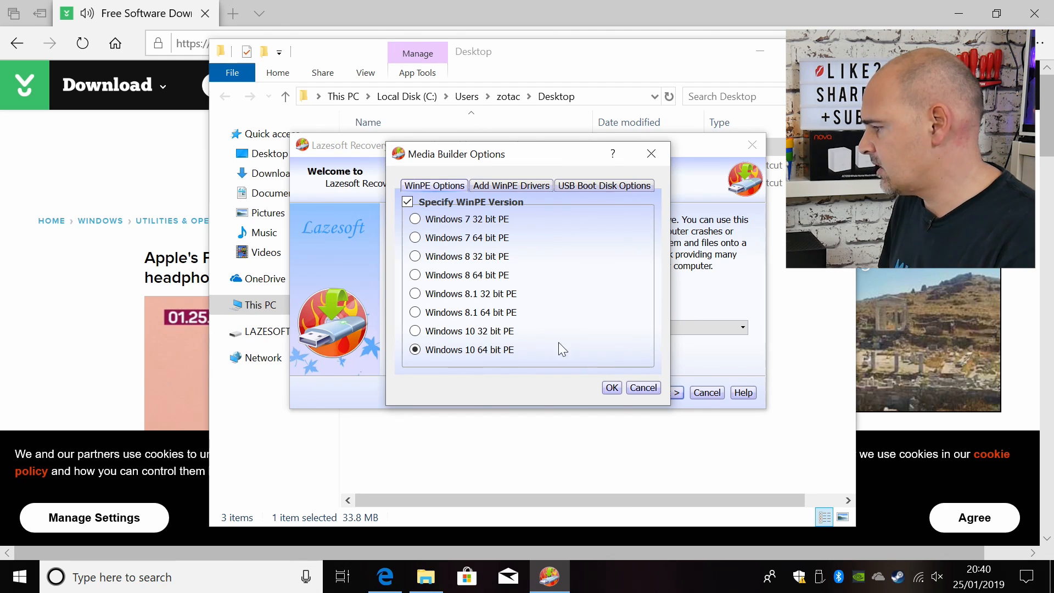
left_click(612, 388)
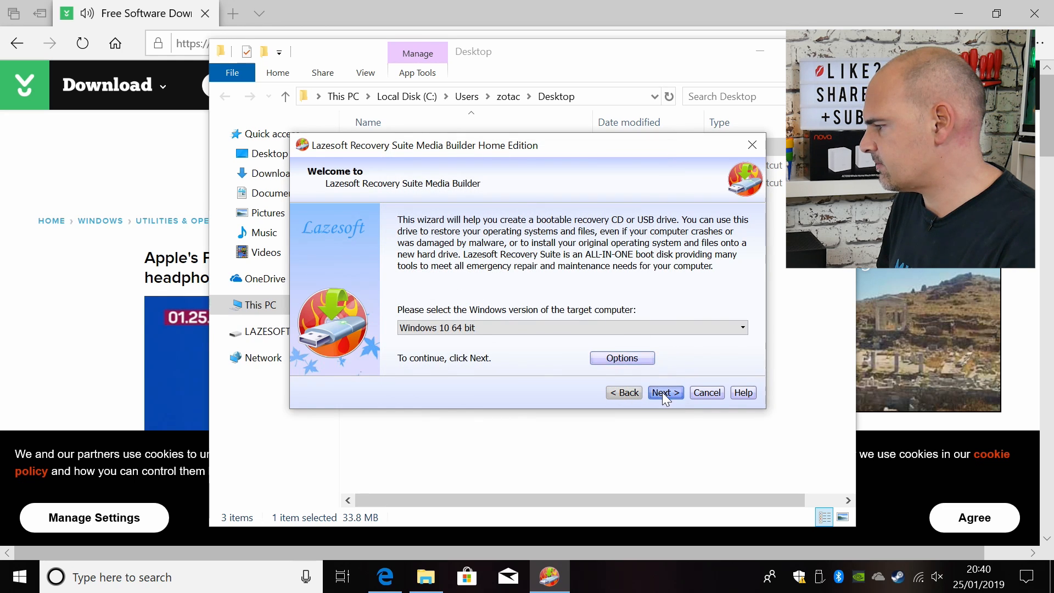
Select USB Flash as the bootable media type and check drive E: in the drive list.
left_click(665, 393)
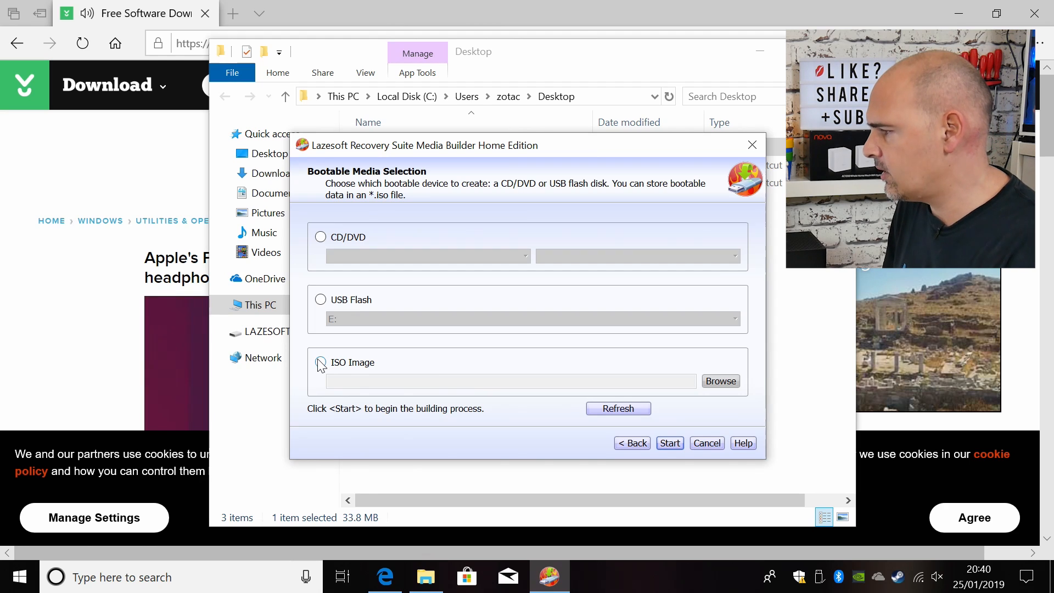
mouse_move(322, 240)
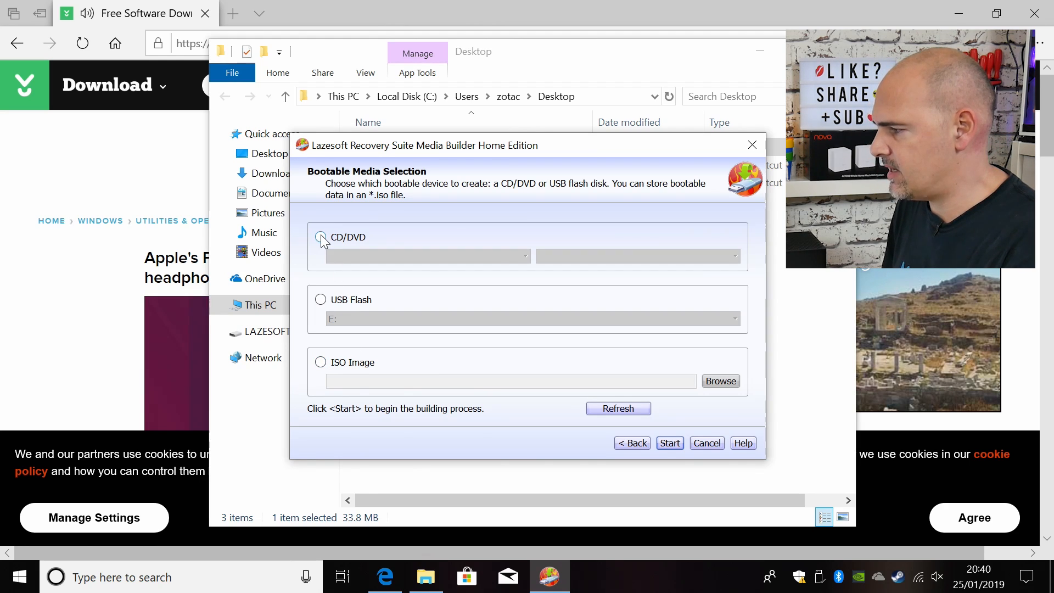
mouse_move(322, 301)
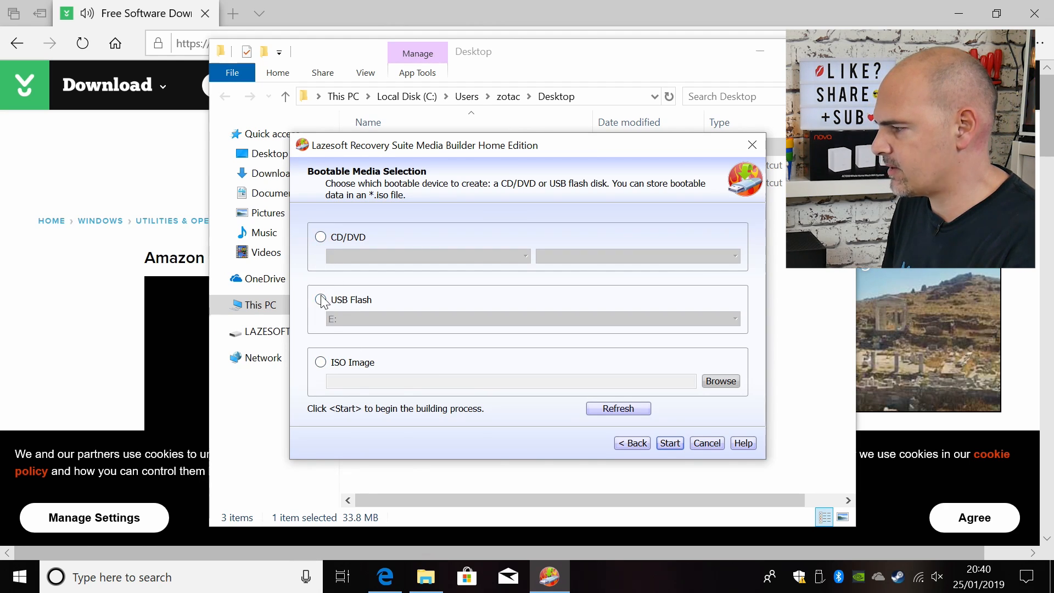
left_click(320, 300)
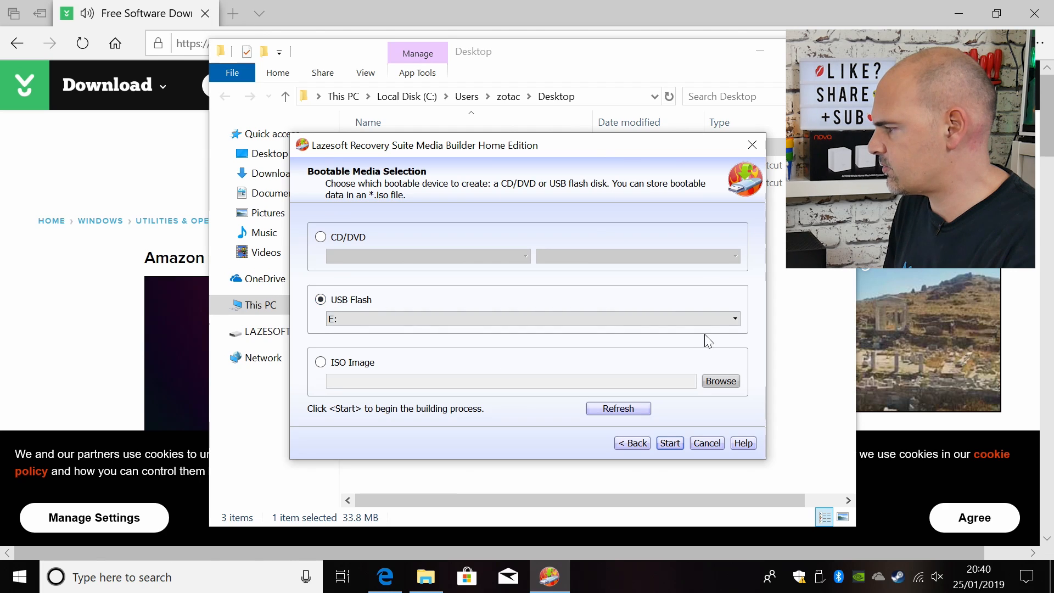
left_click(735, 319)
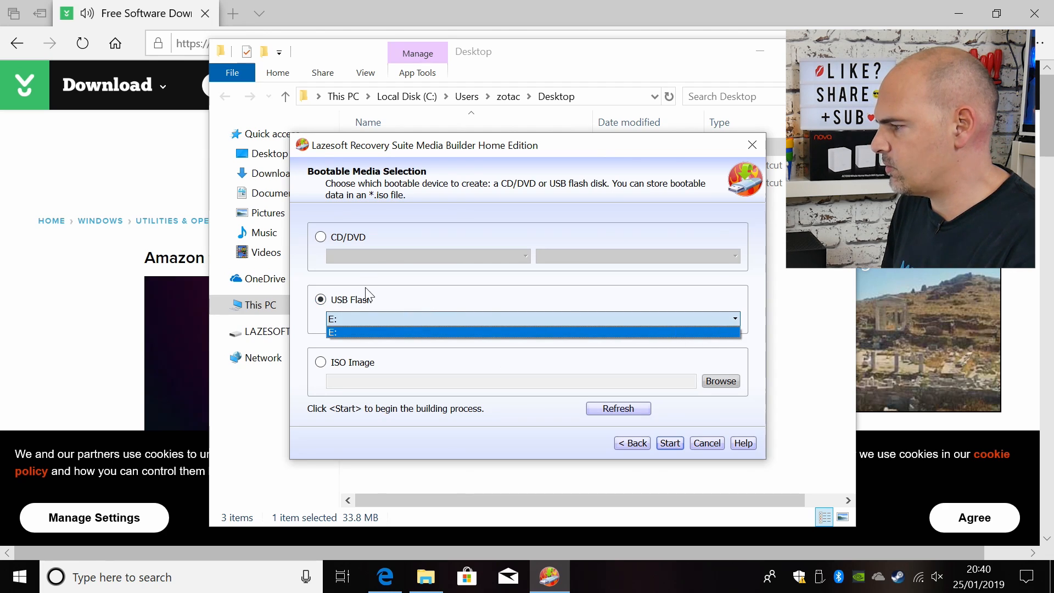
mouse_move(342, 338)
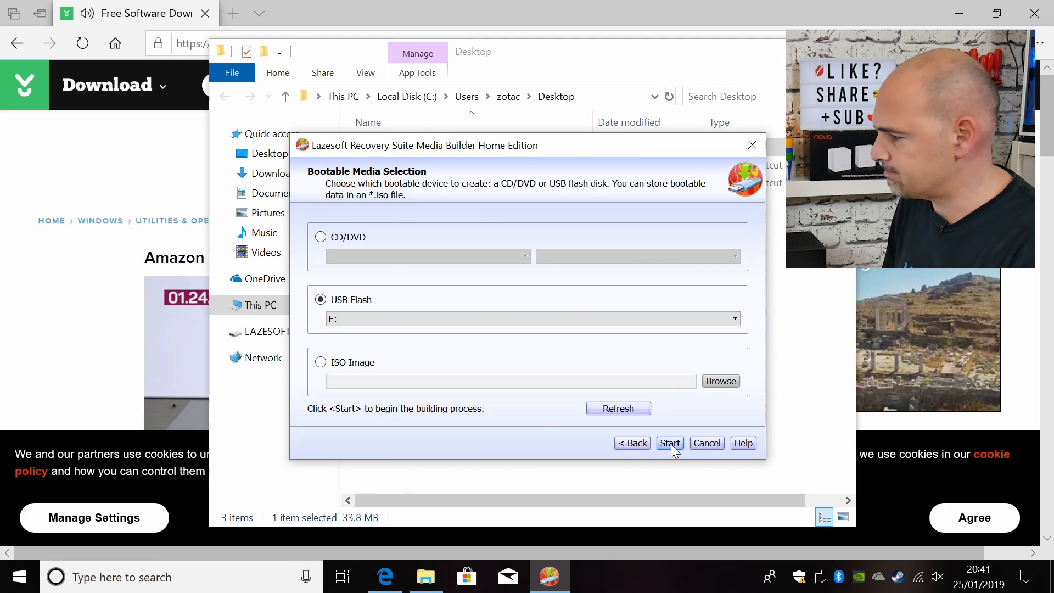
Start the build for USB drive E:, bringing up the format-first warning.
left_click(669, 443)
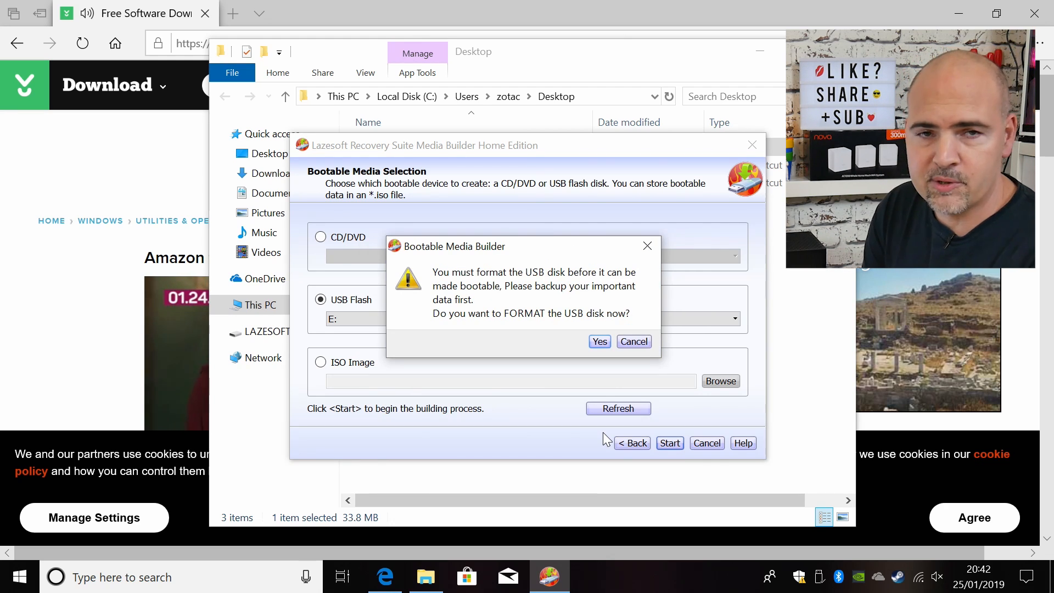
mouse_move(538, 350)
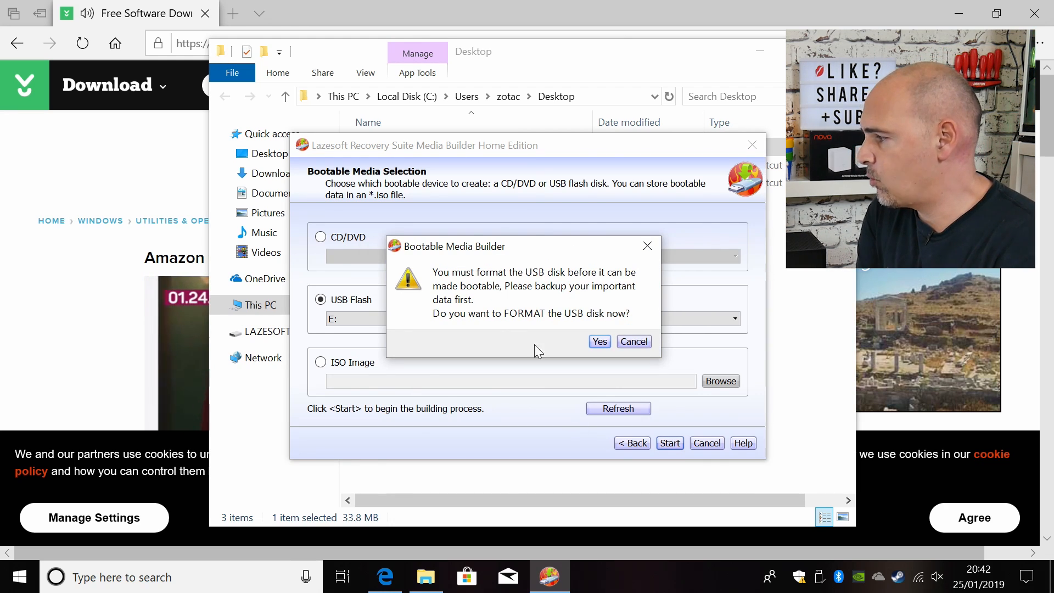
mouse_move(488, 289)
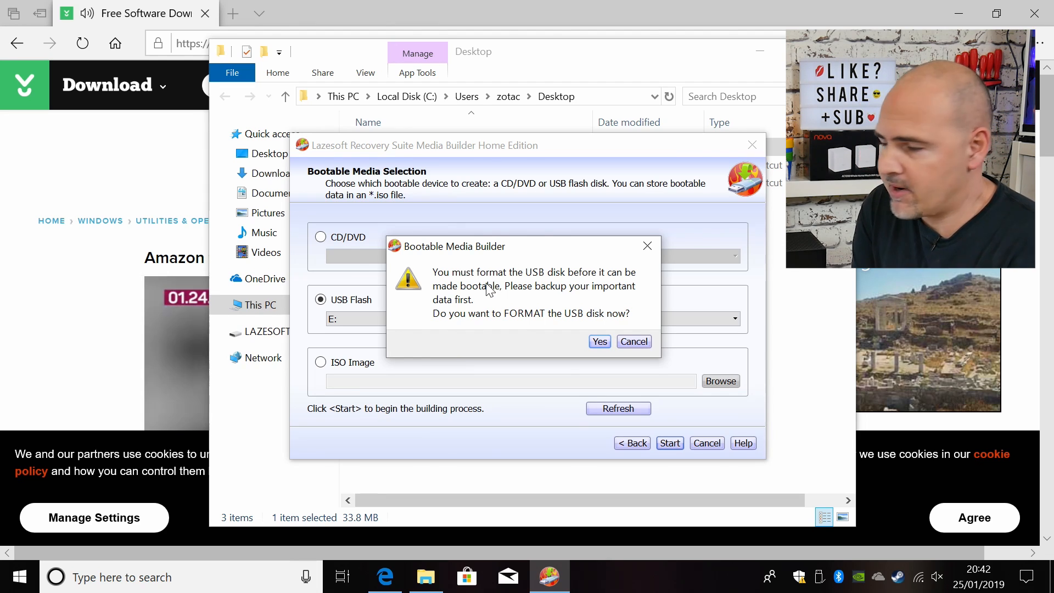
mouse_move(570, 372)
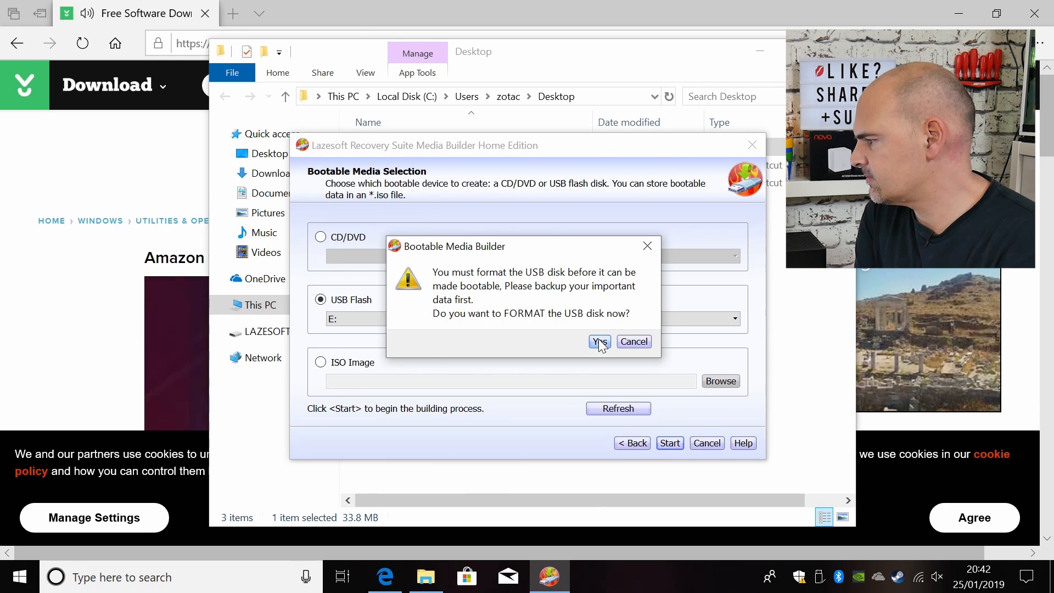
left_click(597, 342)
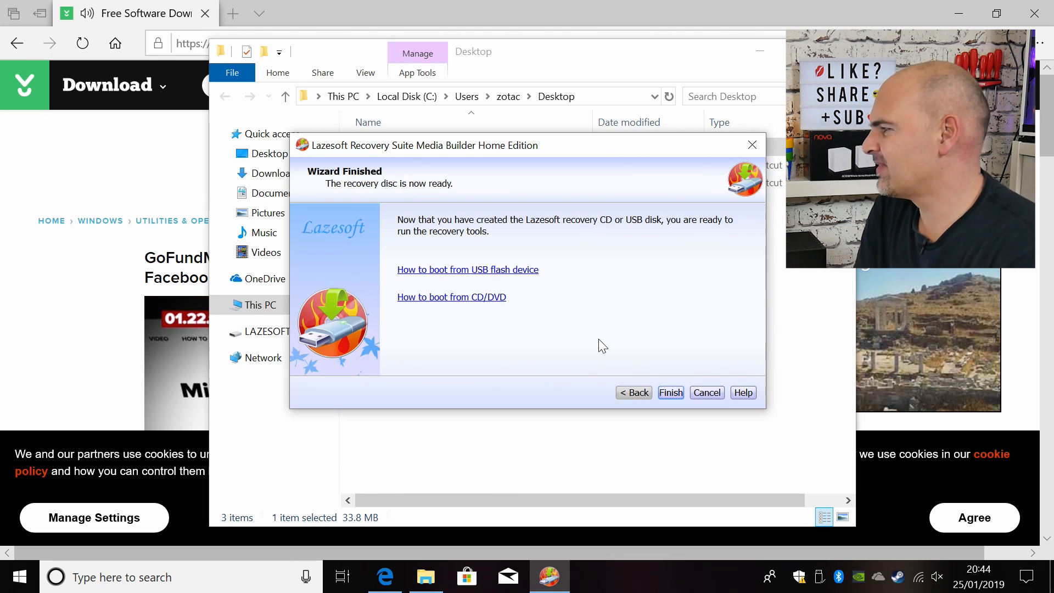
mouse_move(369, 207)
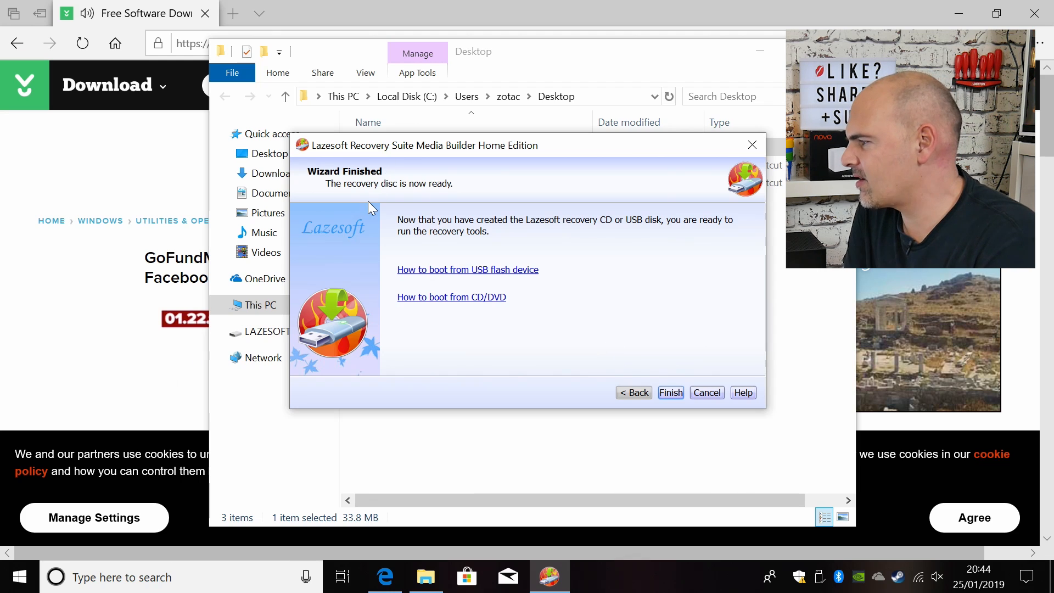
mouse_move(443, 304)
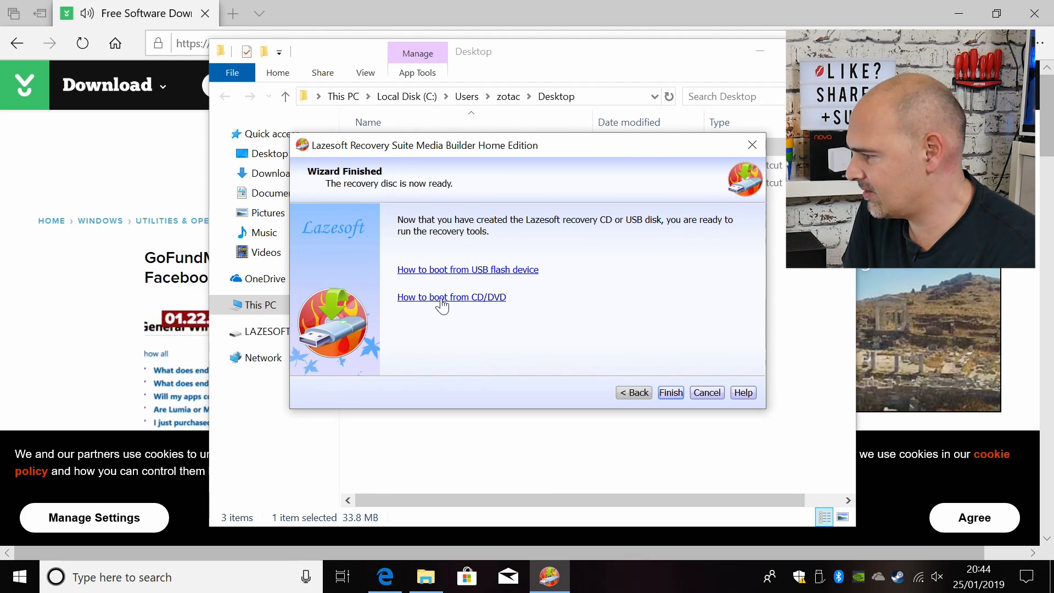
mouse_move(422, 278)
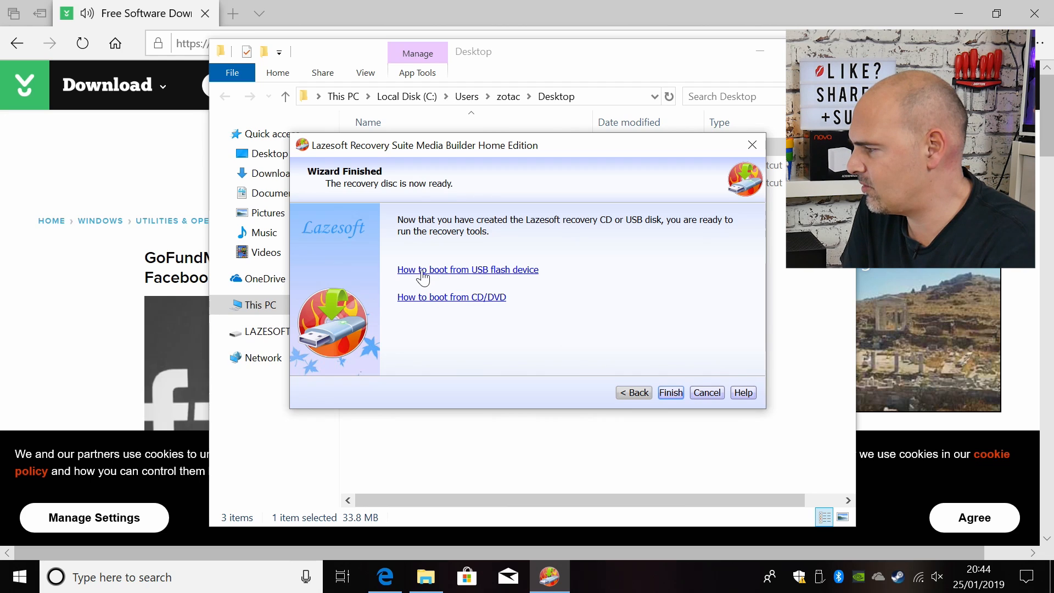
mouse_move(422, 282)
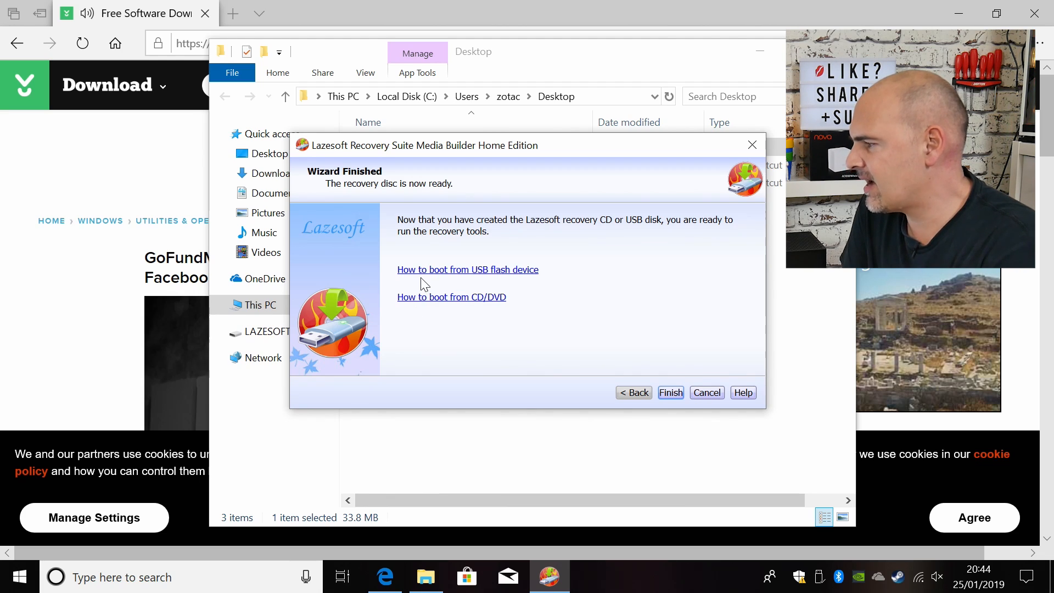
mouse_move(411, 304)
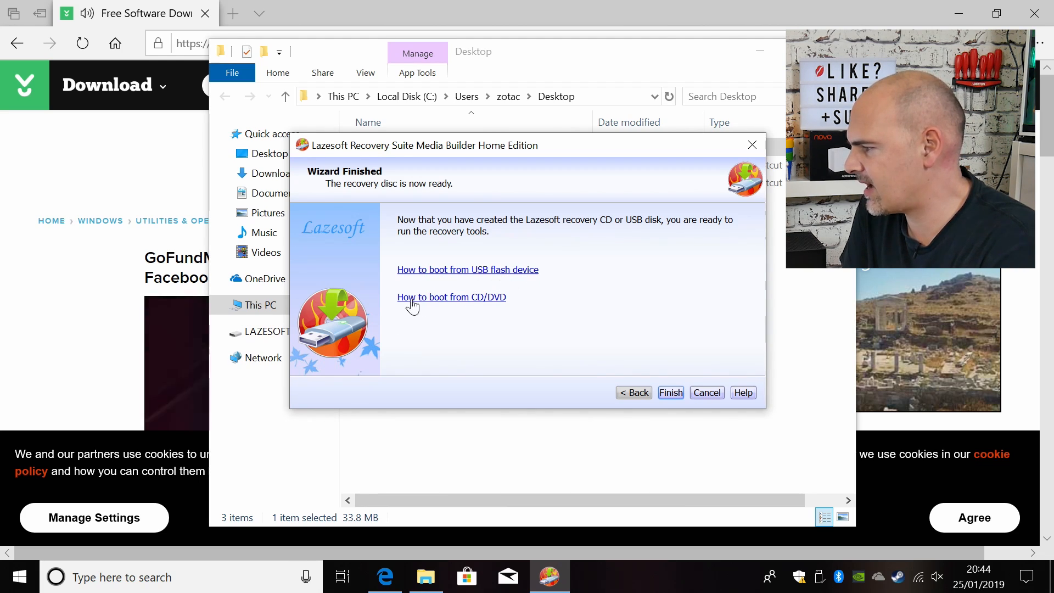
mouse_move(525, 304)
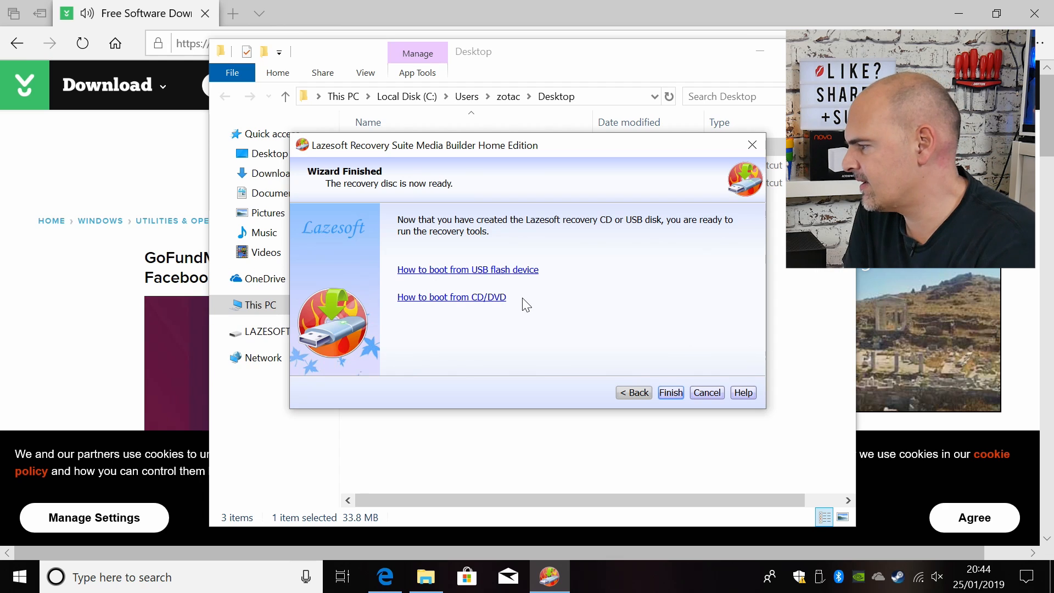